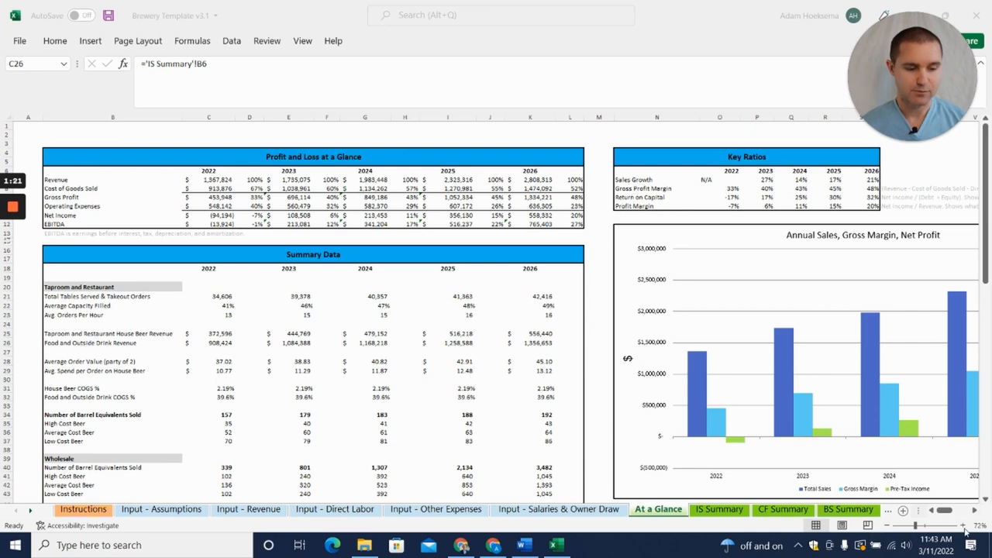
Step: Check the source links for wholesale barrels, taproom house beer revenue, and food and outside drink revenue
scroll(down, 3)
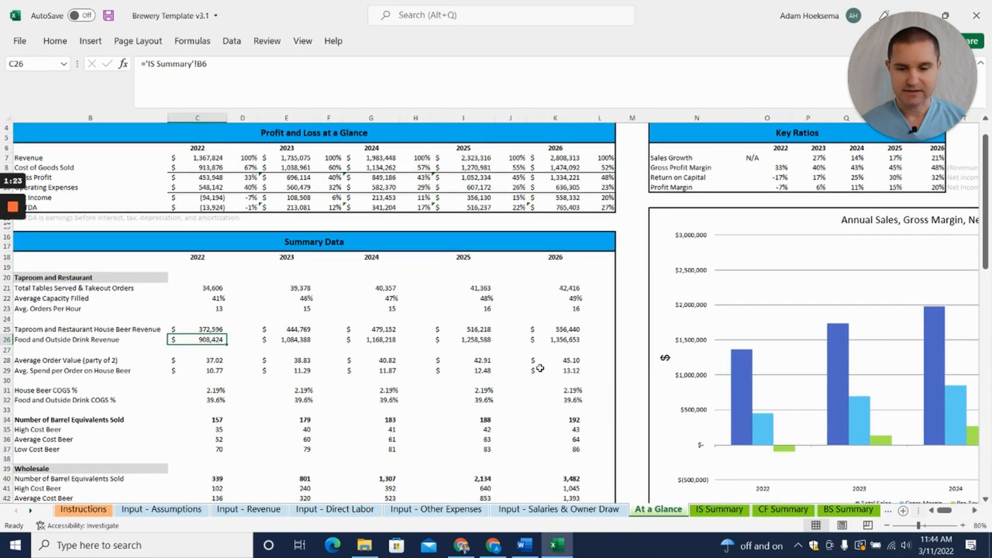
scroll(up, 3)
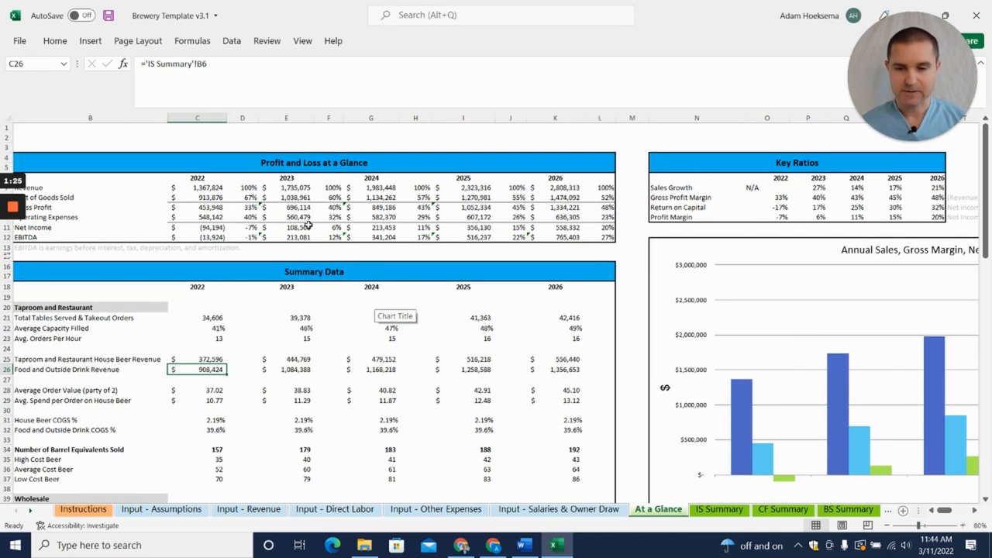
scroll(down, 3)
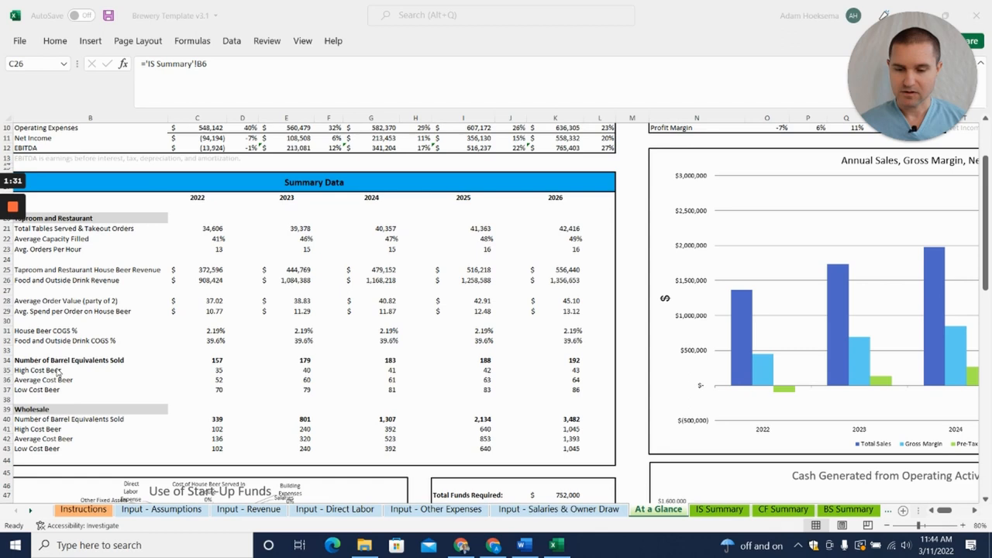
click(90, 380)
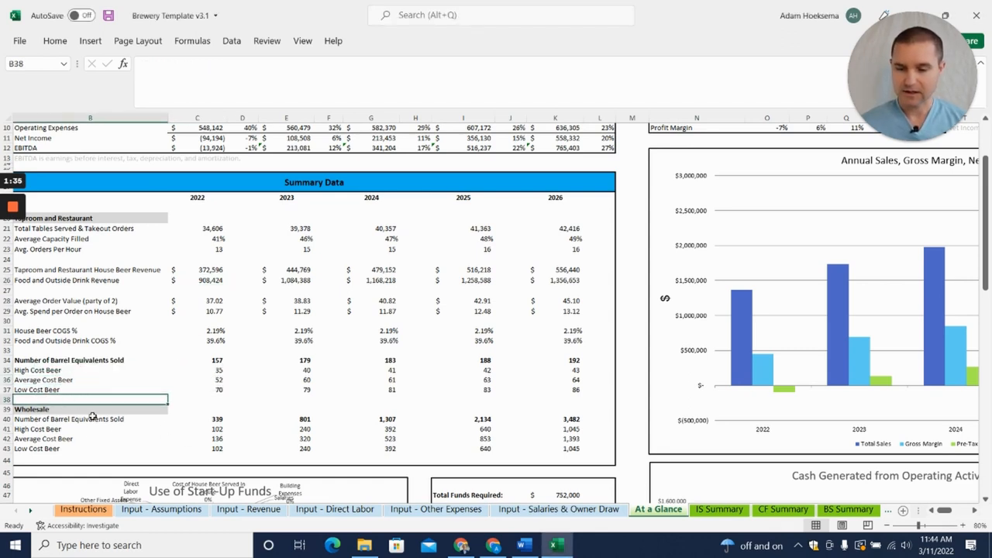
click(90, 419)
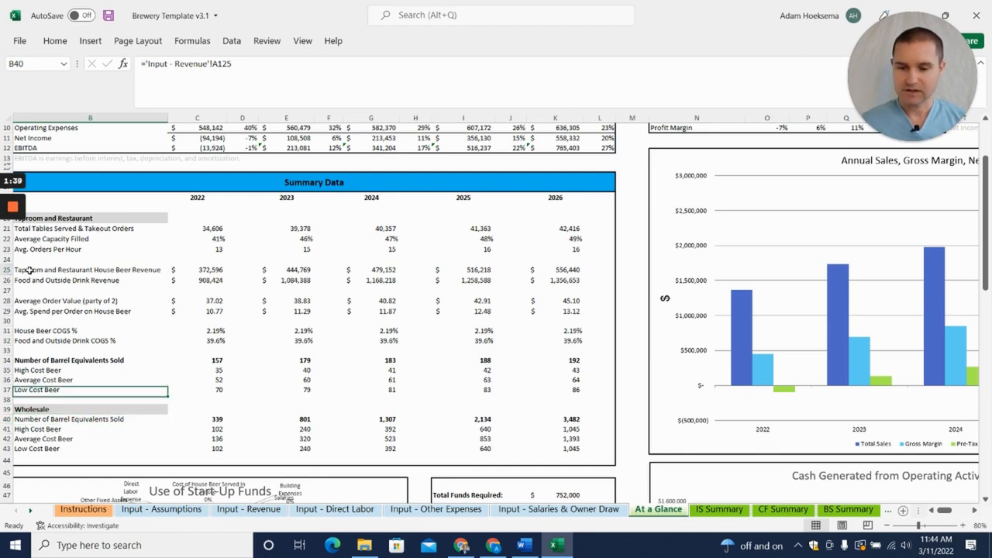
click(88, 270)
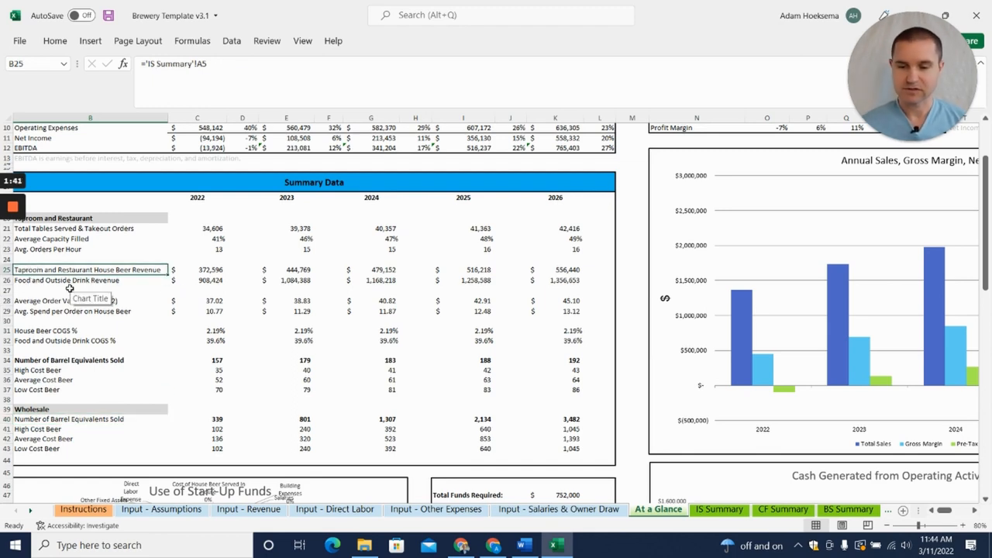
click(68, 280)
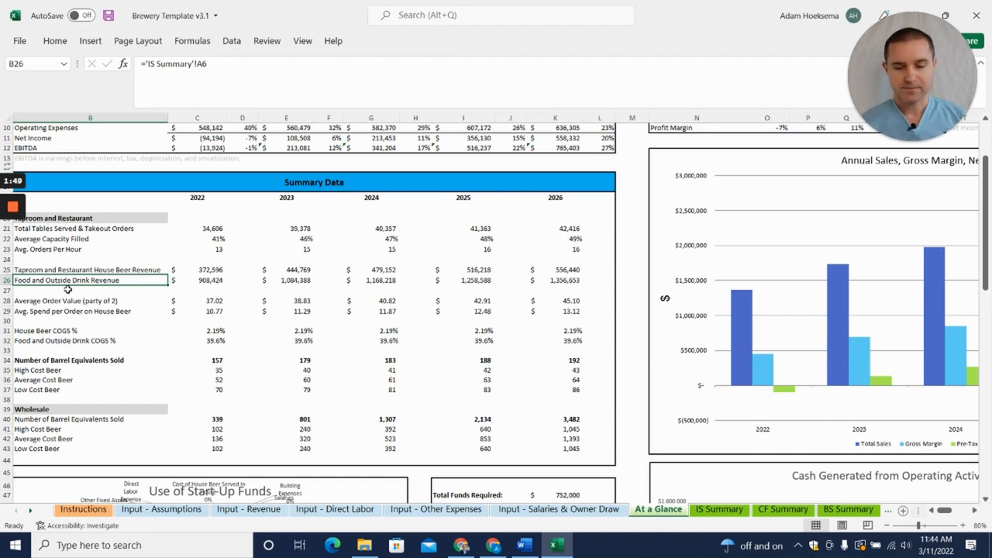
Step: Inspect the Cost of House Beer Served entry further down the sheet
scroll(down, 3)
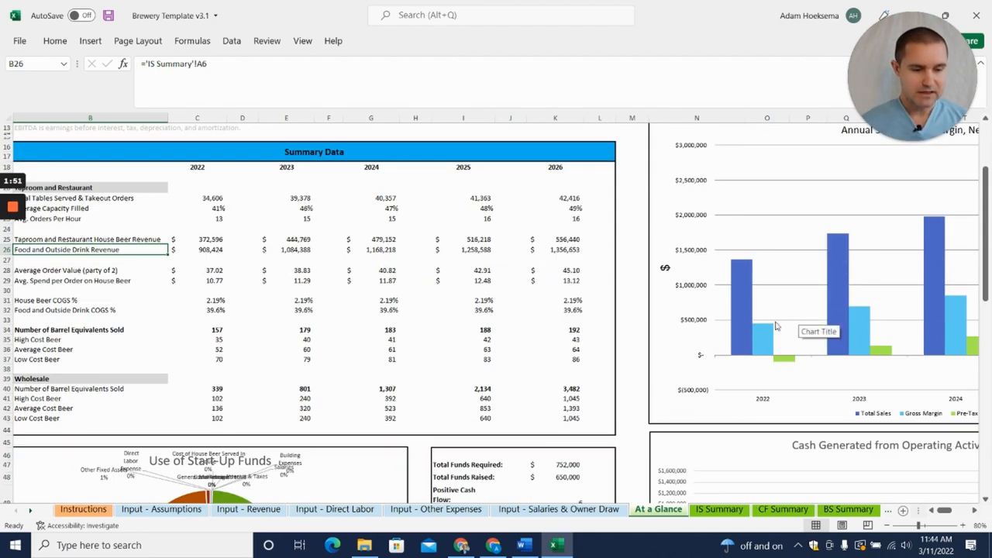
scroll(down, 3)
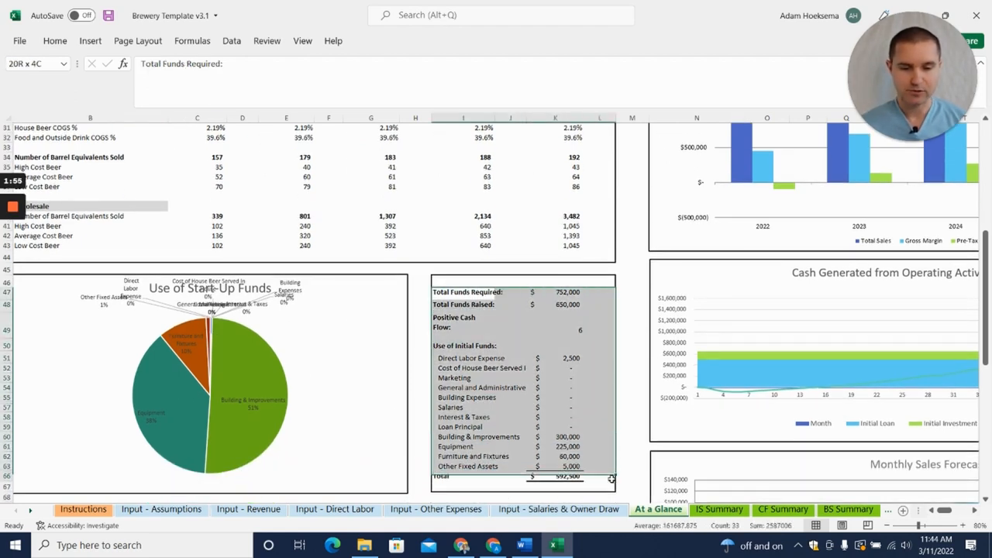
click(481, 368)
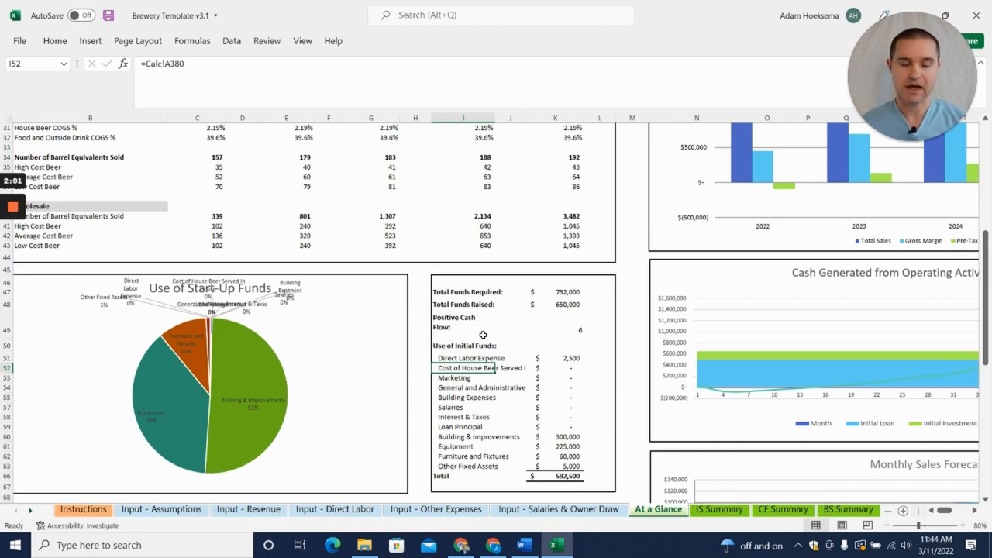
scroll(down, 3)
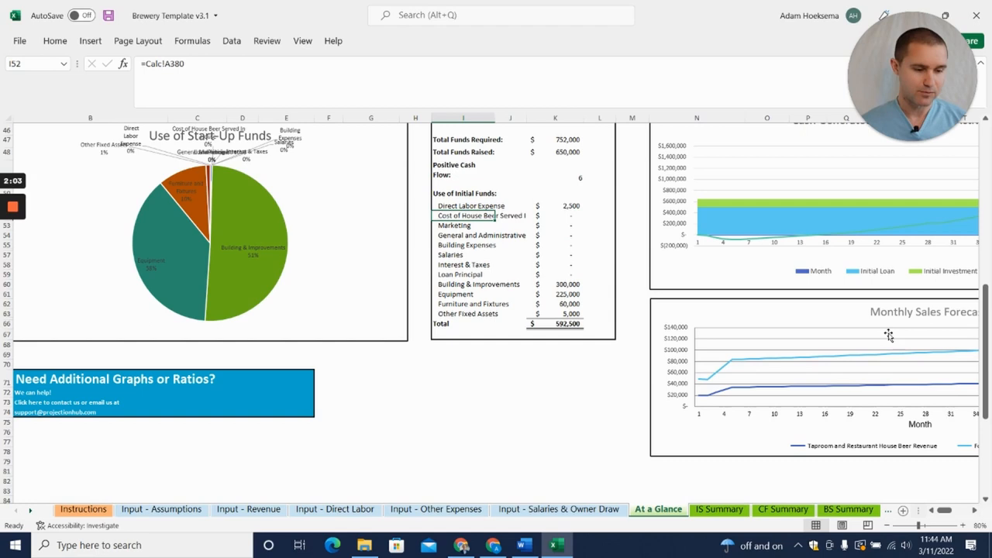
scroll(up, 3)
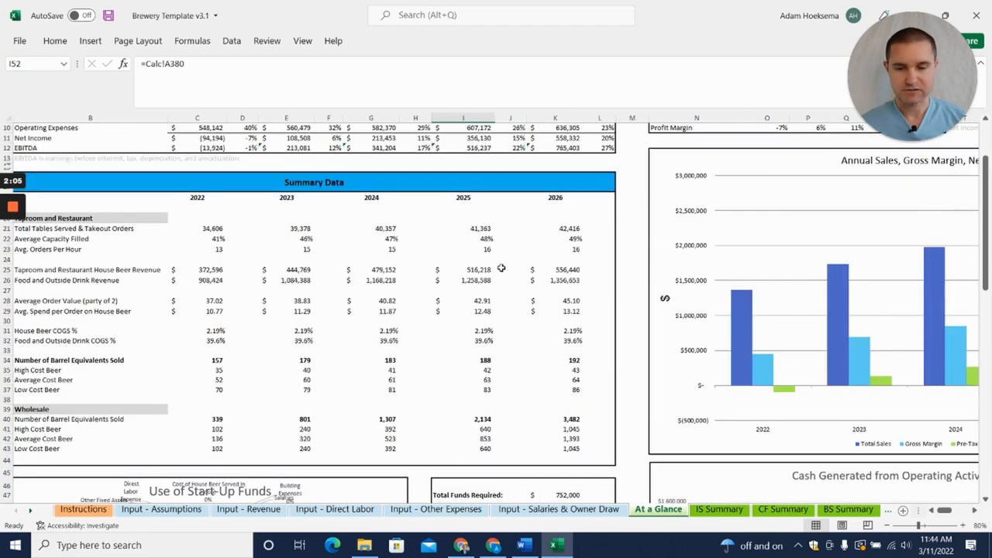
scroll(up, 3)
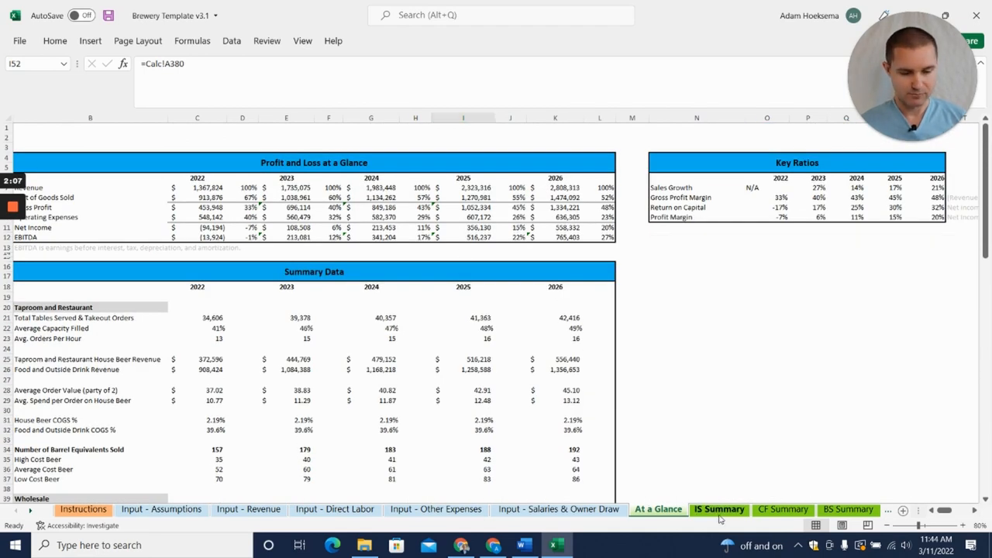
Step: Tour the IS Summary, CF Summary and monthly Cash Flows Stmt sheets
click(719, 509)
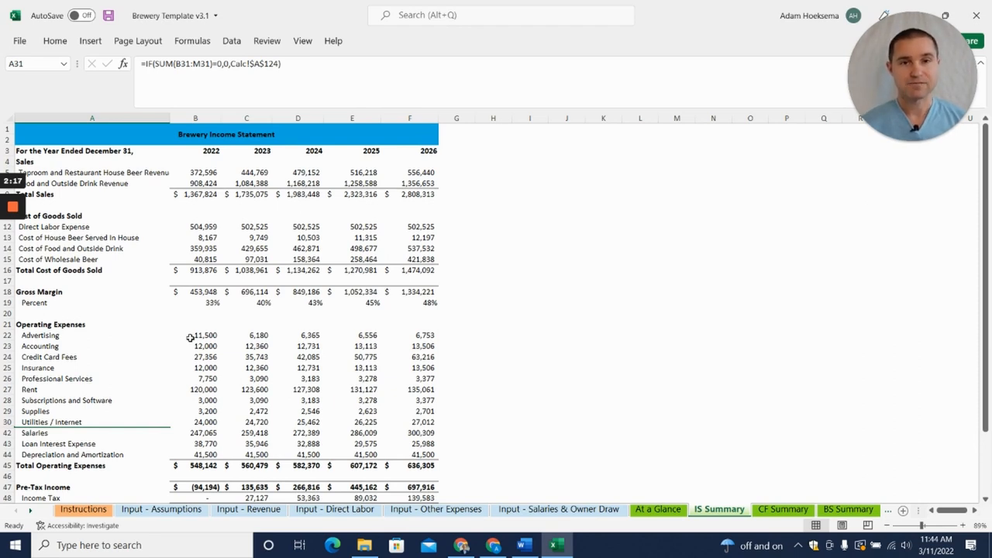
mouse_move(783, 509)
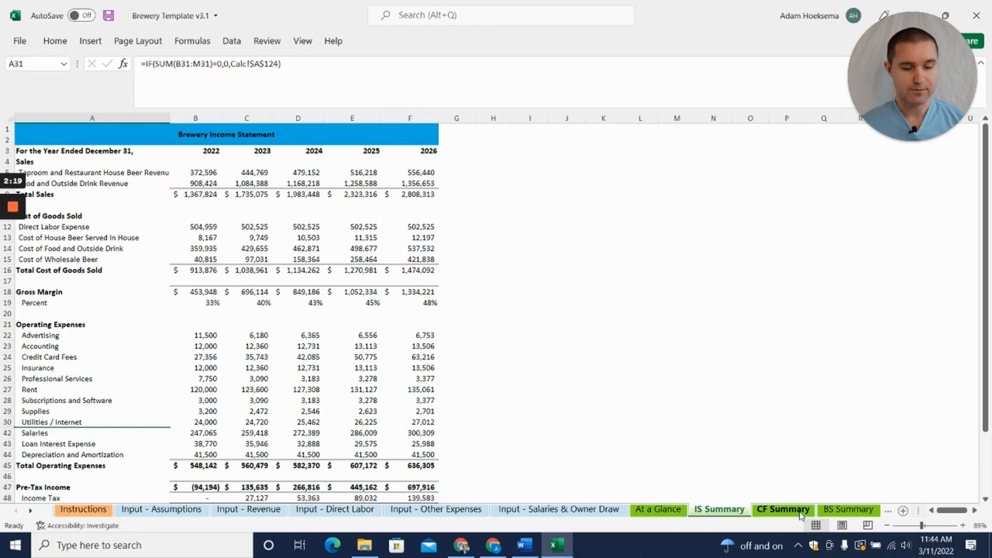
click(782, 509)
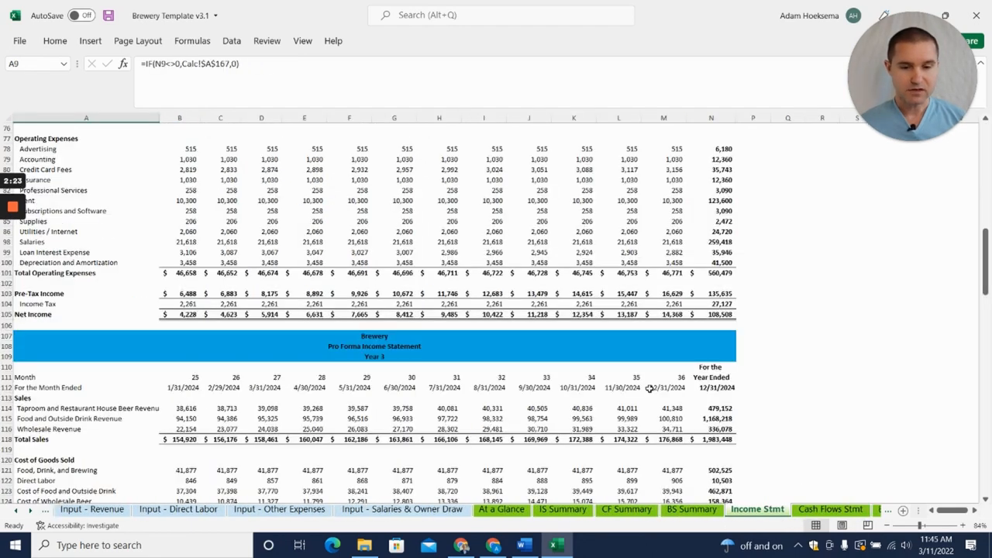
scroll(up, 3)
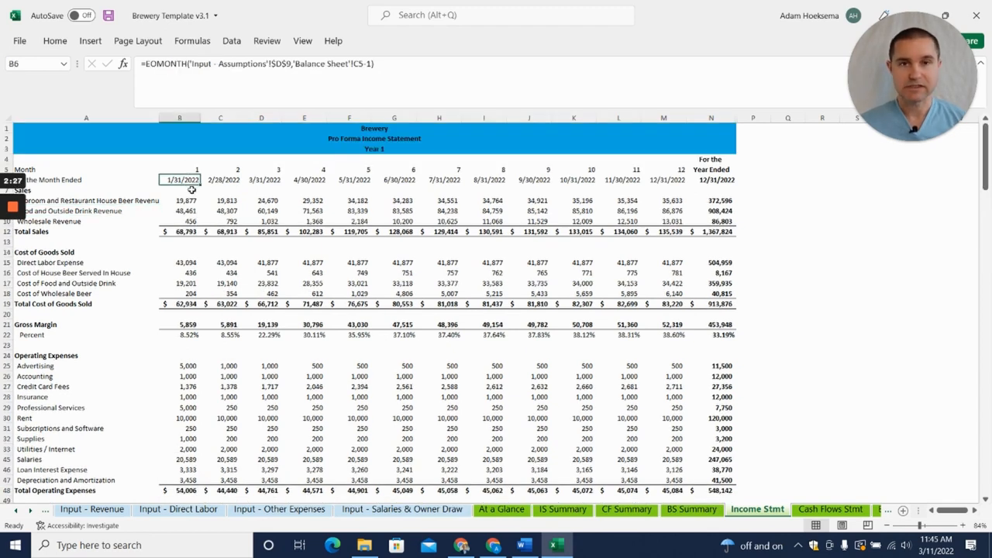
click(831, 509)
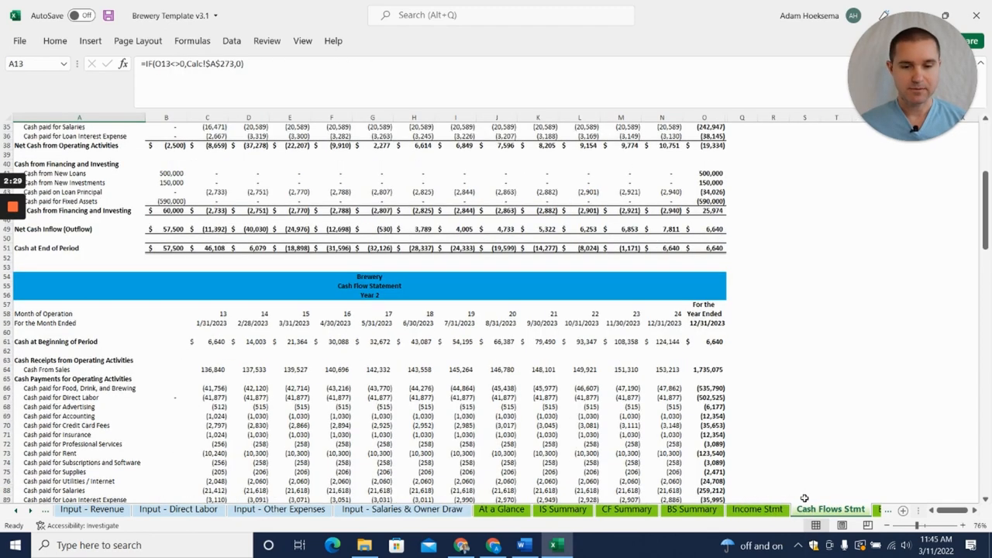
scroll(up, 3)
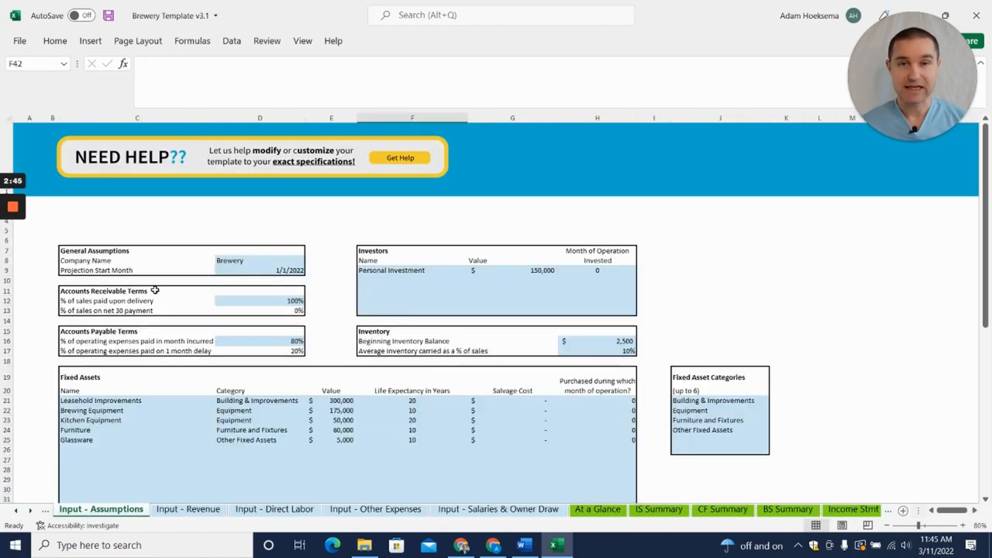
mouse_move(194, 293)
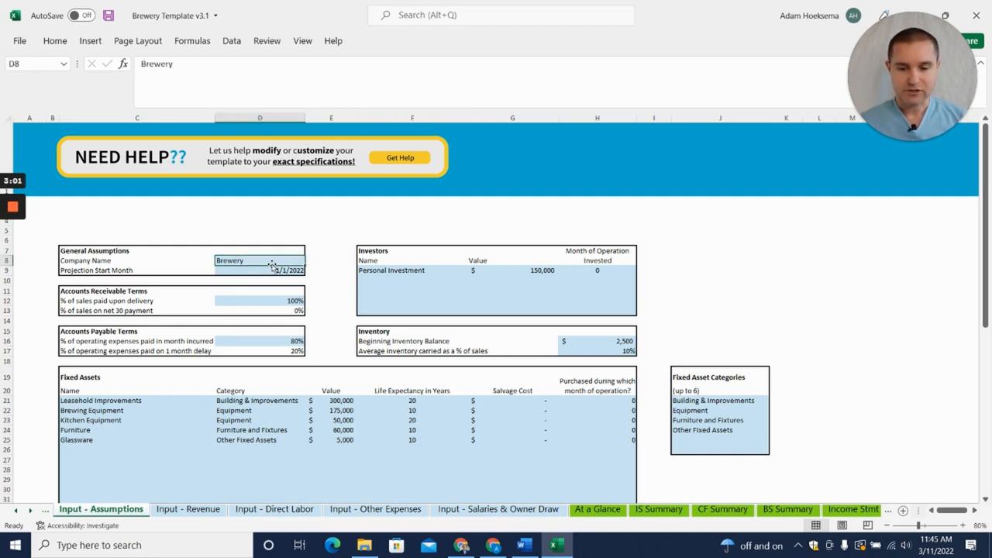
Step: Review the company name 'Brewery' and the Personal Investment investor entries
click(411, 270)
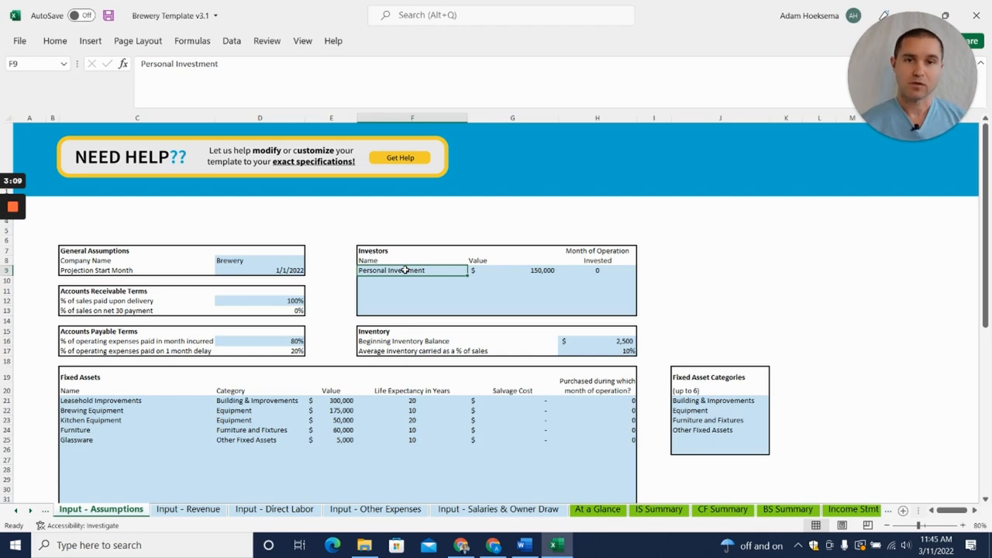
click(412, 280)
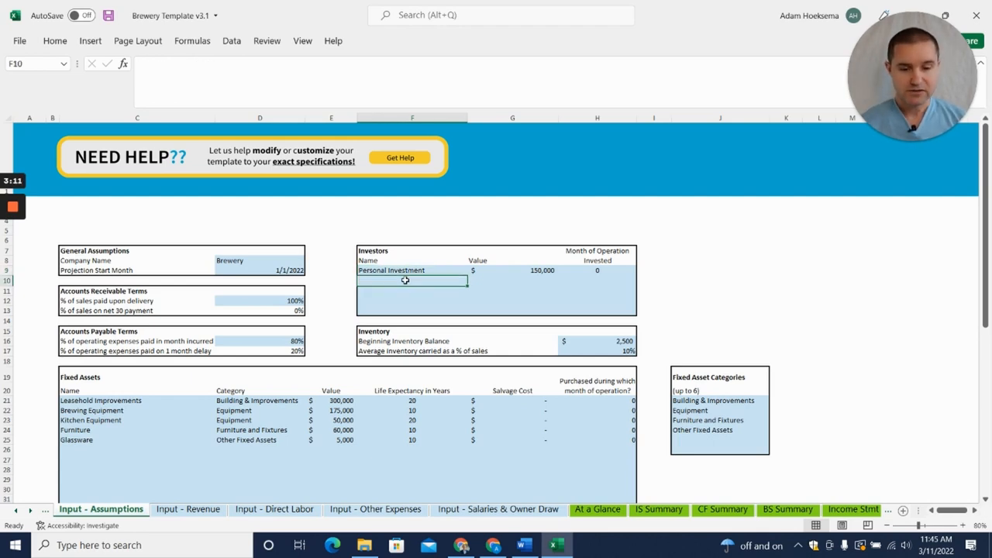
click(412, 291)
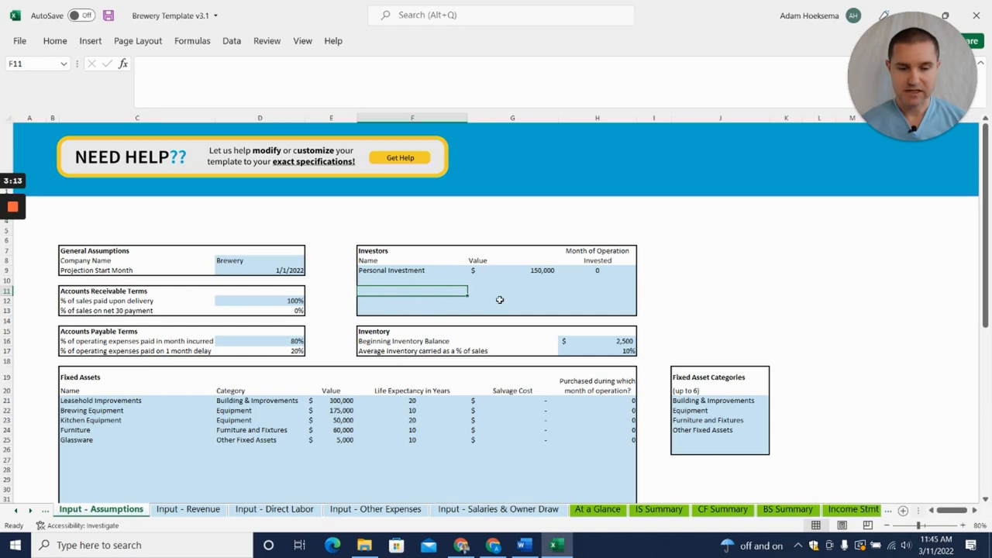
scroll(down, 3)
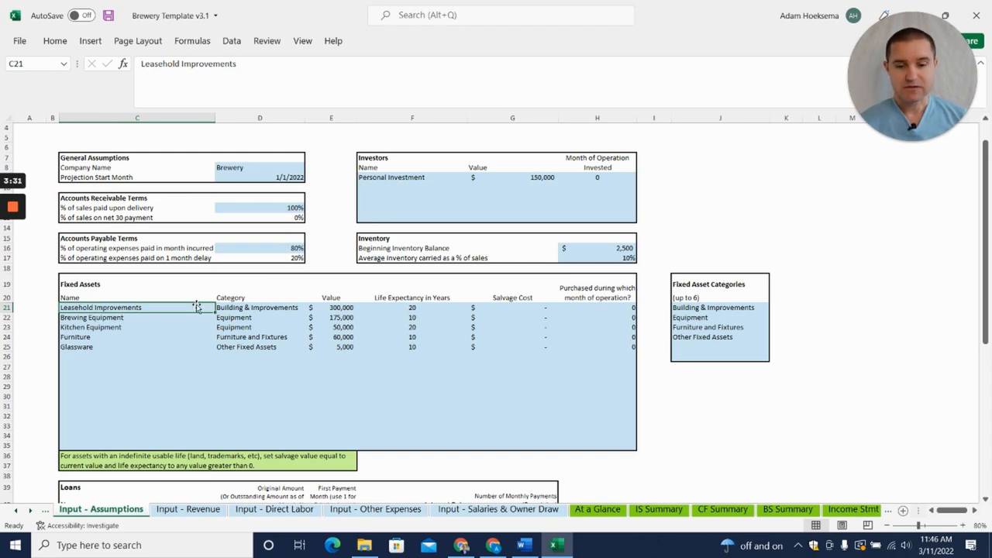
mouse_move(339, 309)
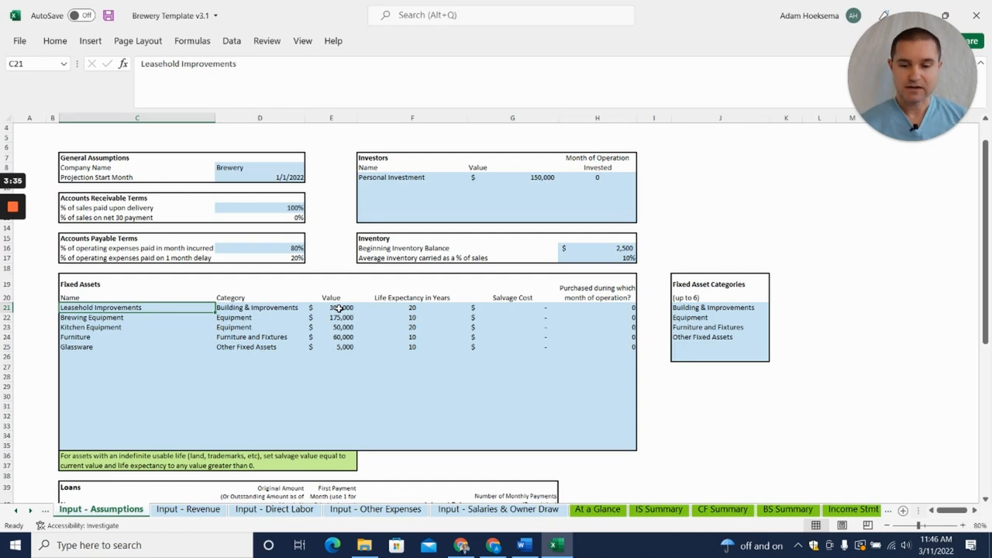
click(331, 308)
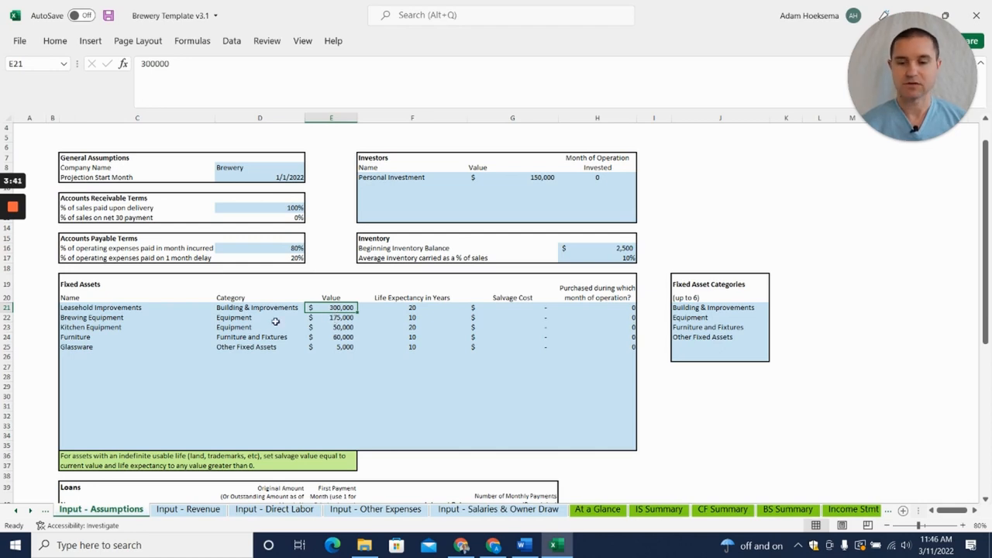
click(331, 317)
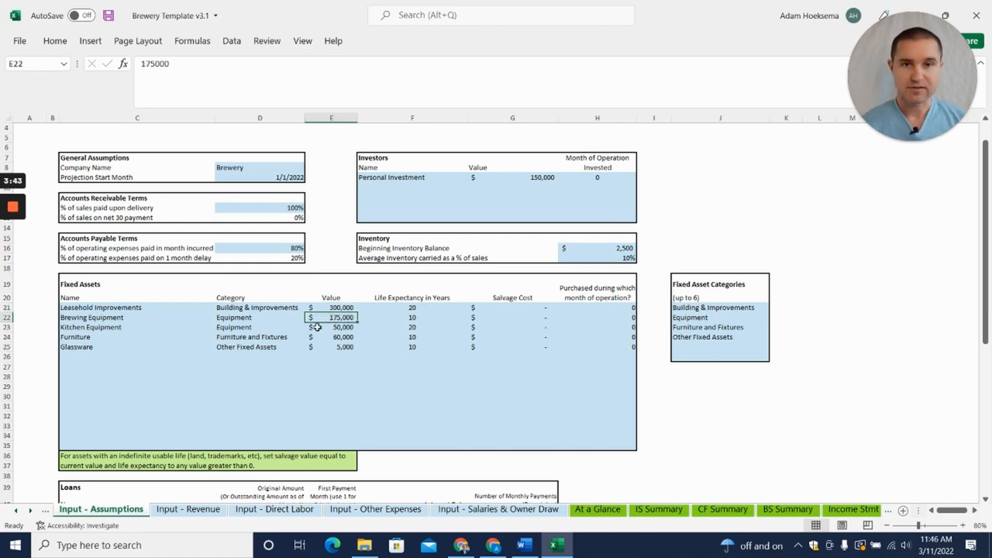
click(331, 327)
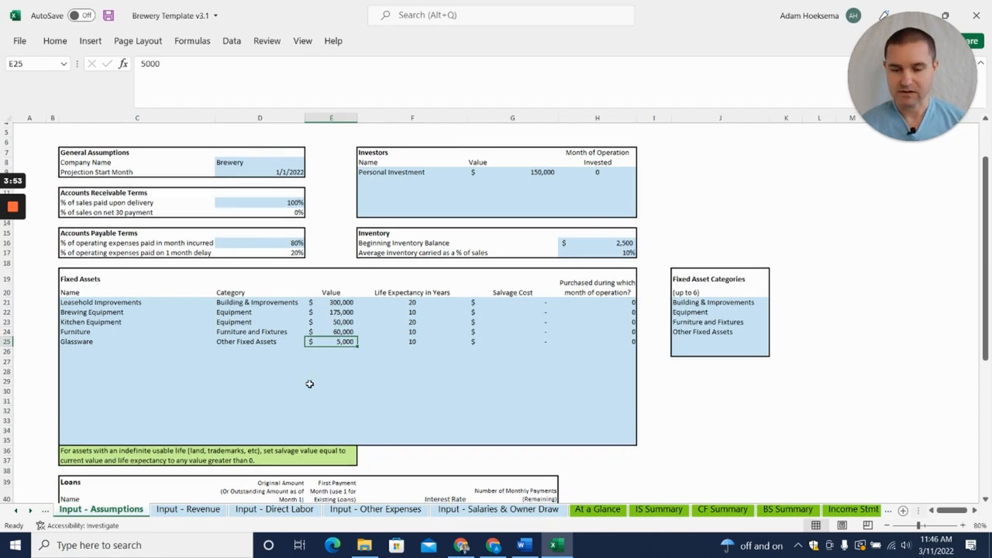
scroll(down, 3)
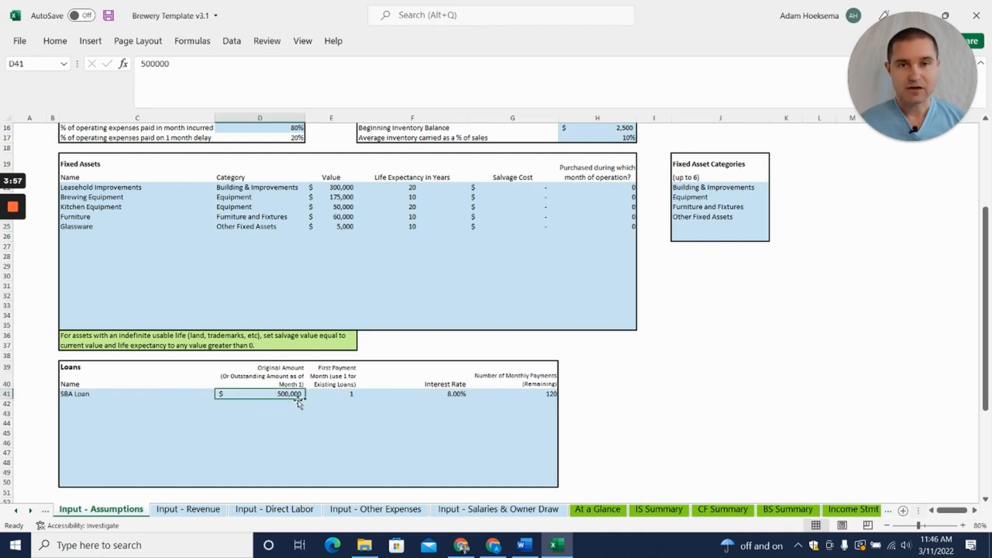
mouse_move(424, 420)
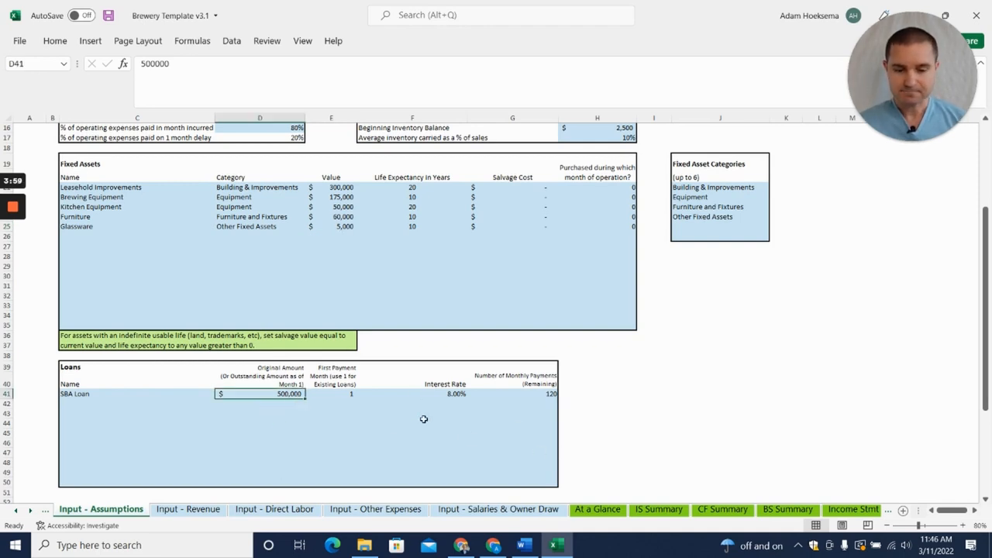
scroll(up, 3)
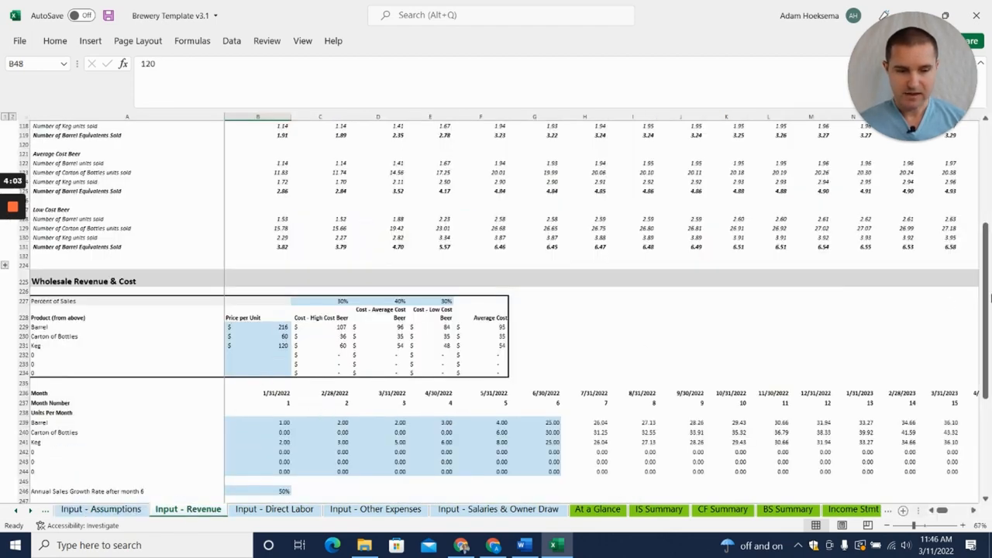
Step: Keep the B8 layout as Combined Taproom / Restaurant and inspect the formula in D9
scroll(up, 3)
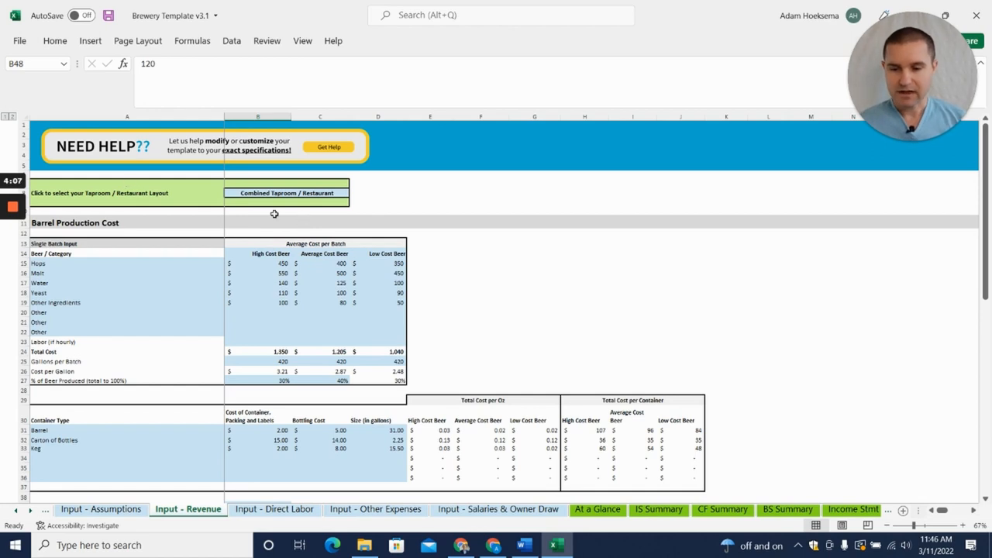
click(286, 192)
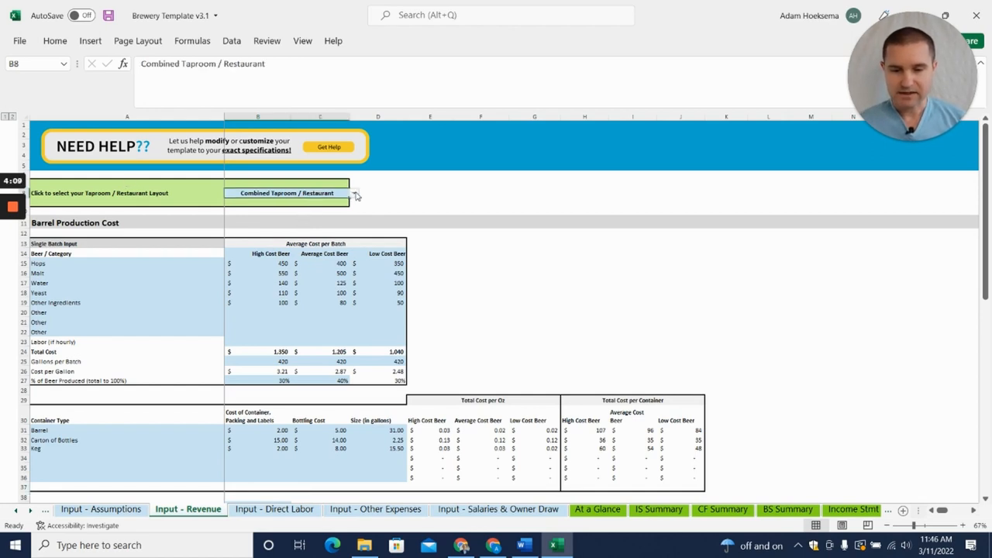
click(354, 193)
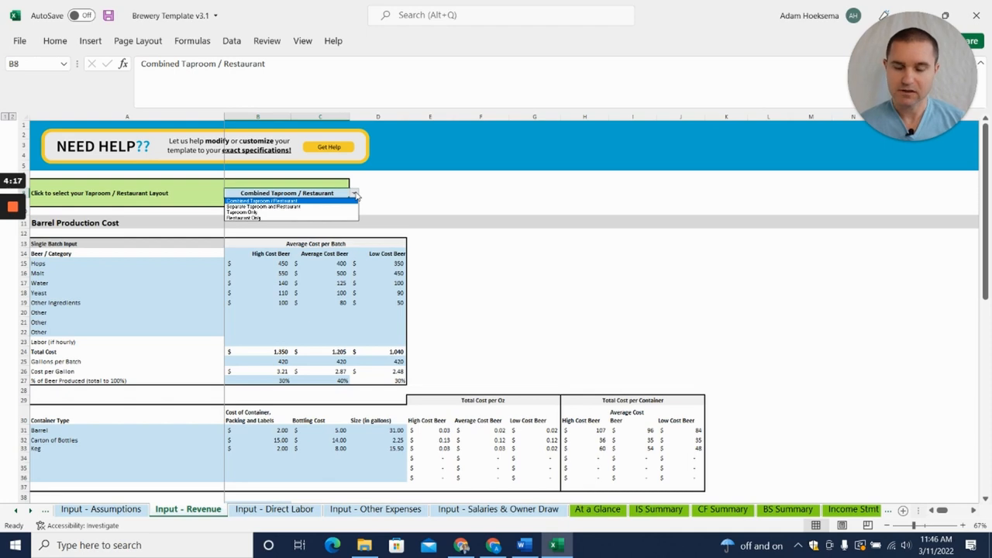
mouse_move(290, 213)
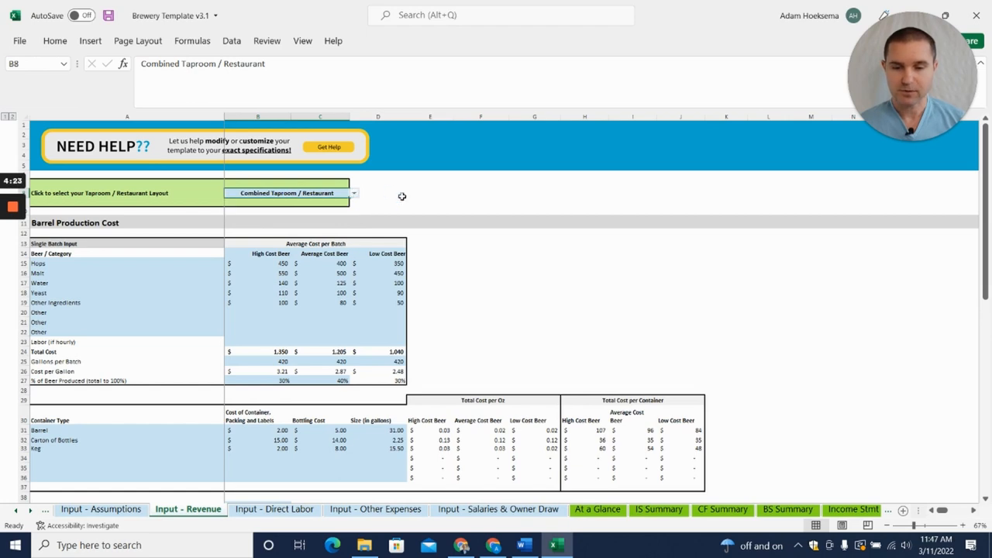
click(377, 201)
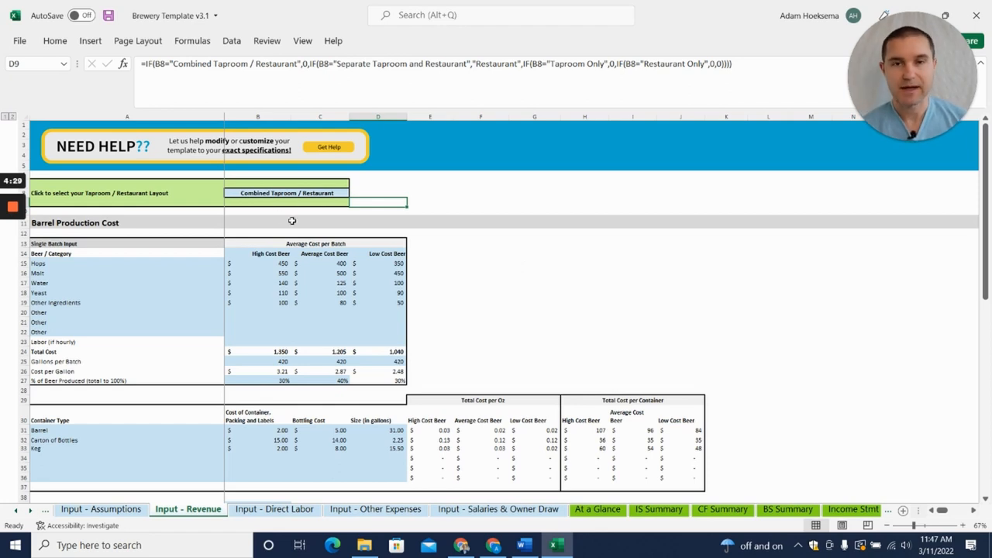
click(480, 301)
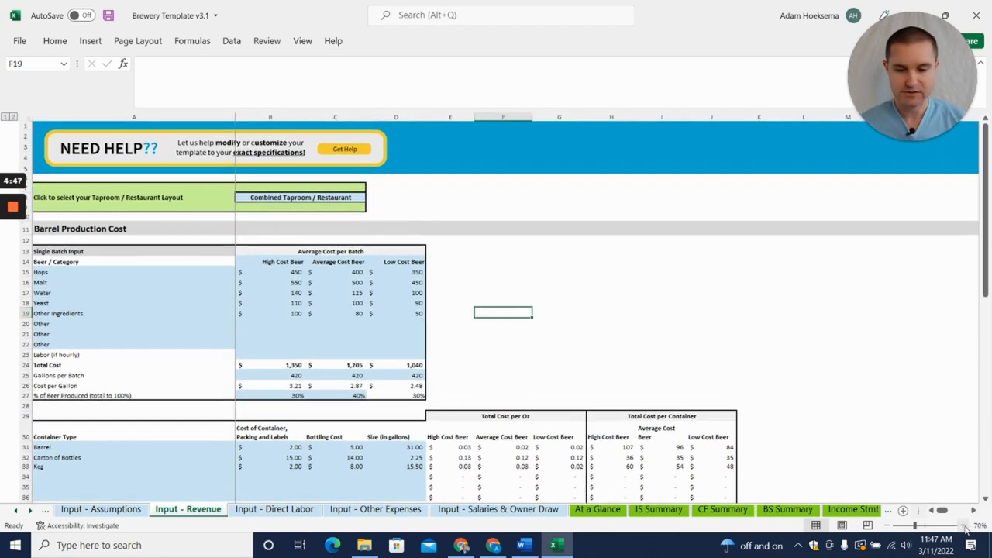
scroll(down, 3)
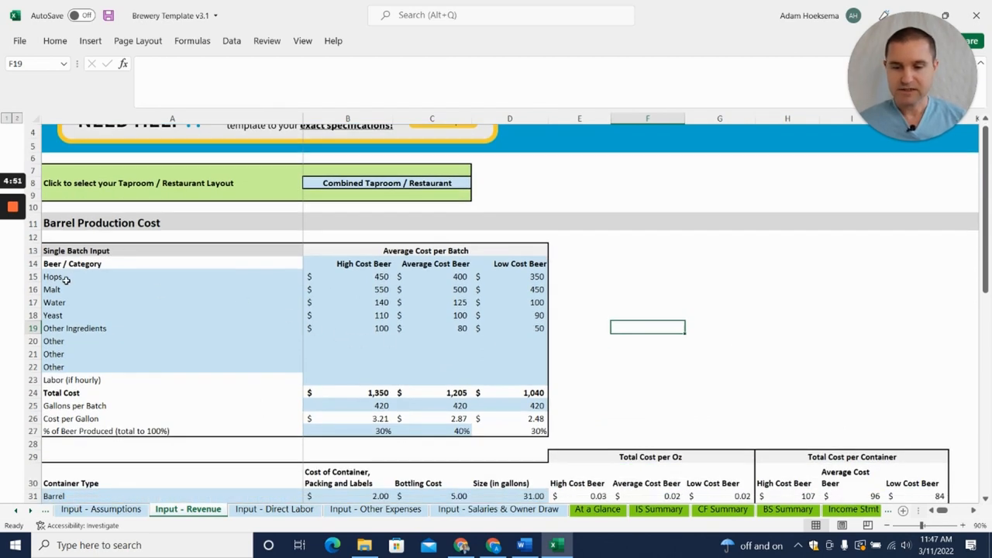
mouse_move(74, 340)
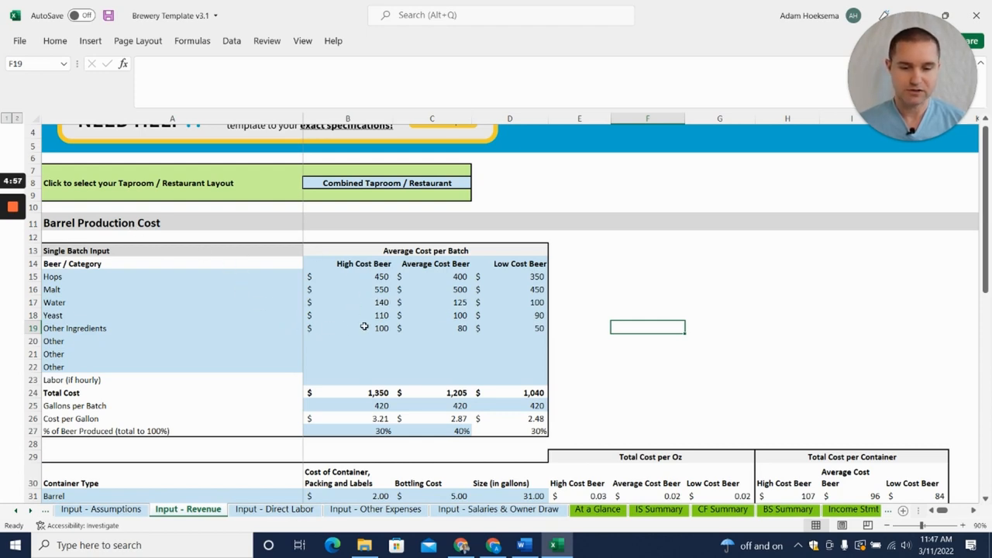
mouse_move(362, 304)
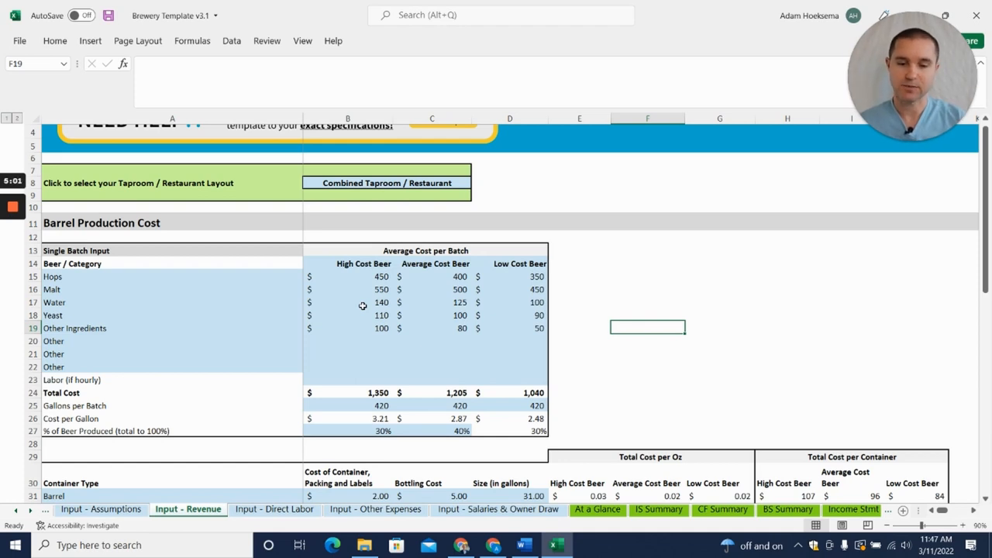
scroll(down, 3)
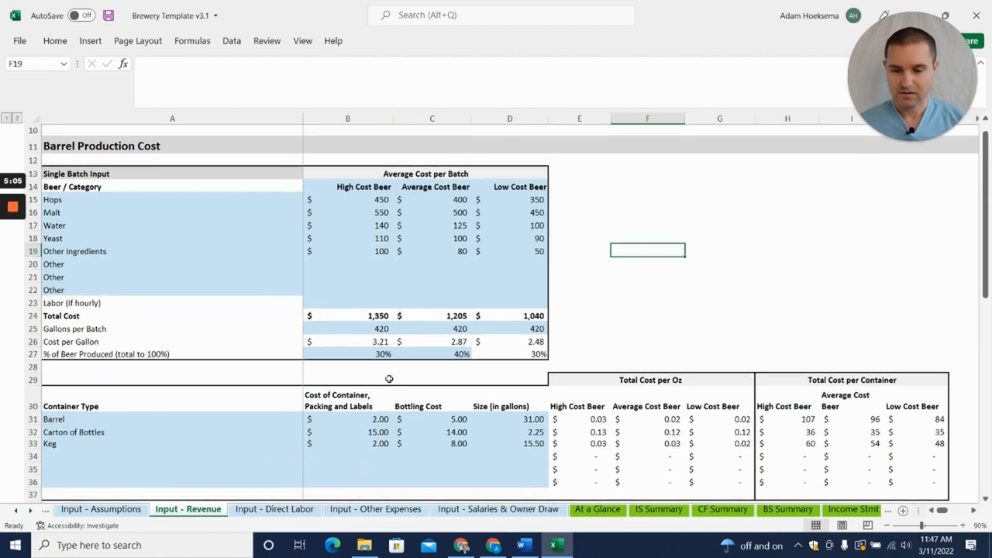
scroll(down, 3)
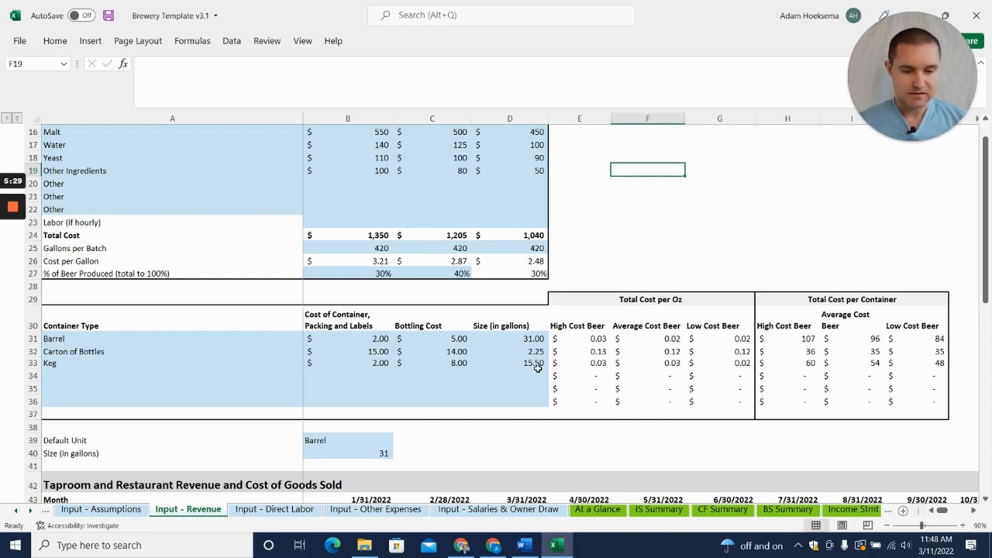
scroll(down, 3)
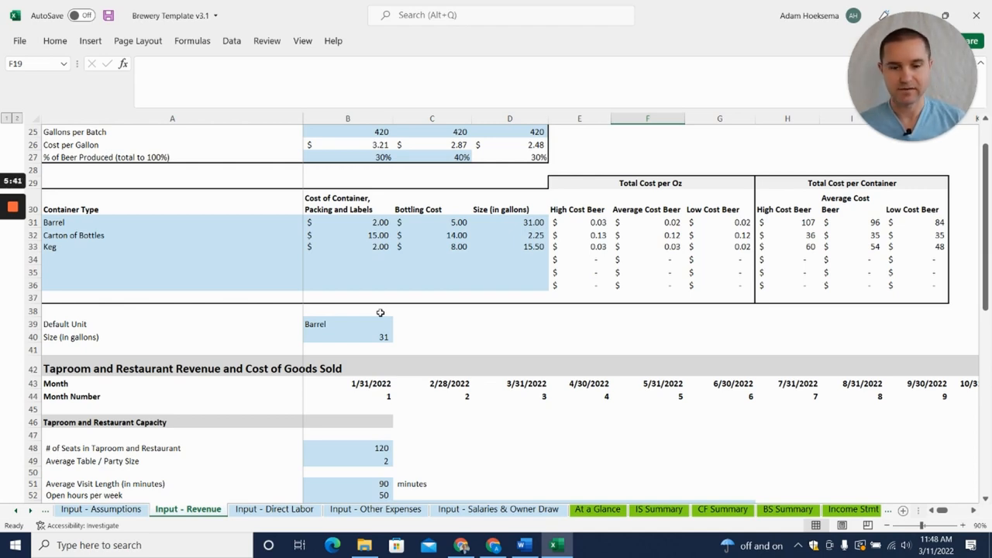
scroll(down, 3)
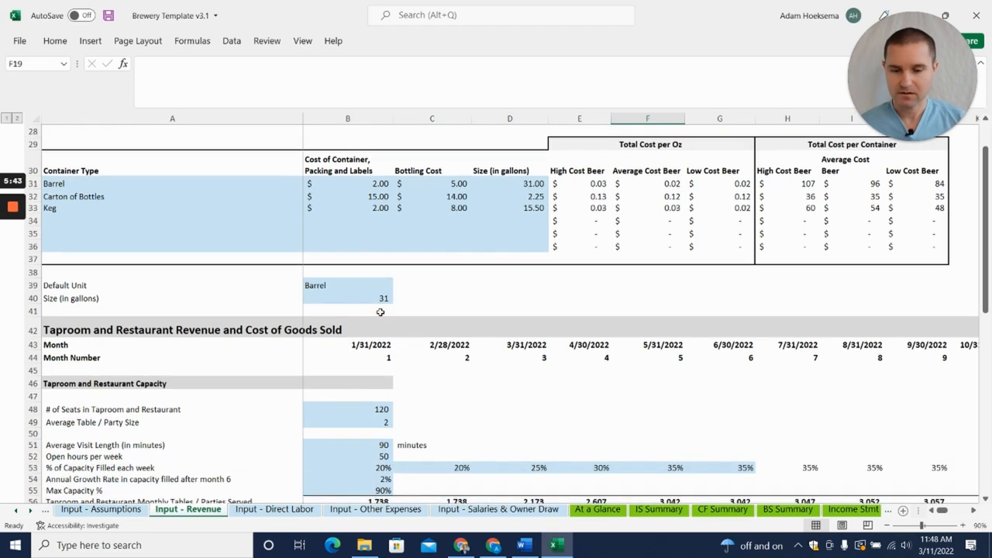
scroll(down, 3)
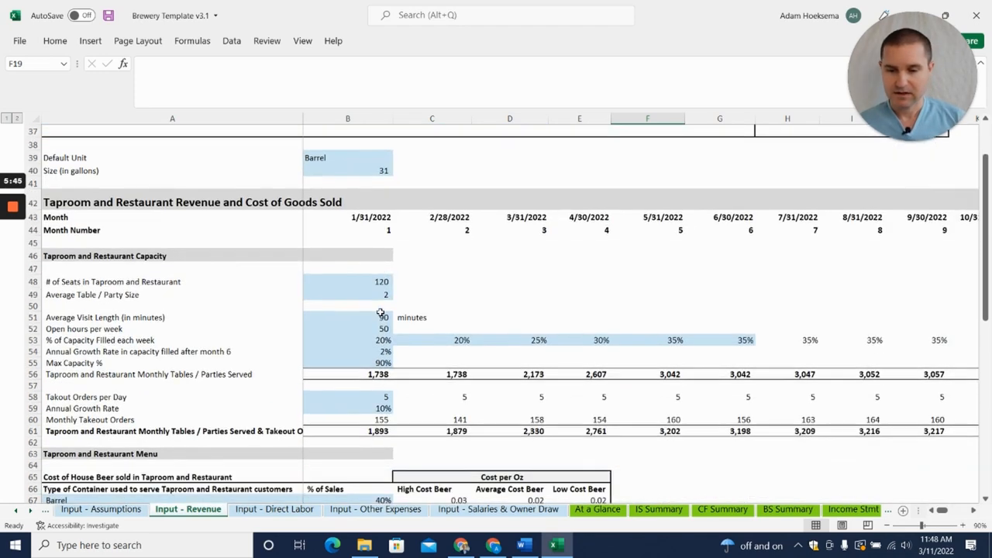
scroll(up, 3)
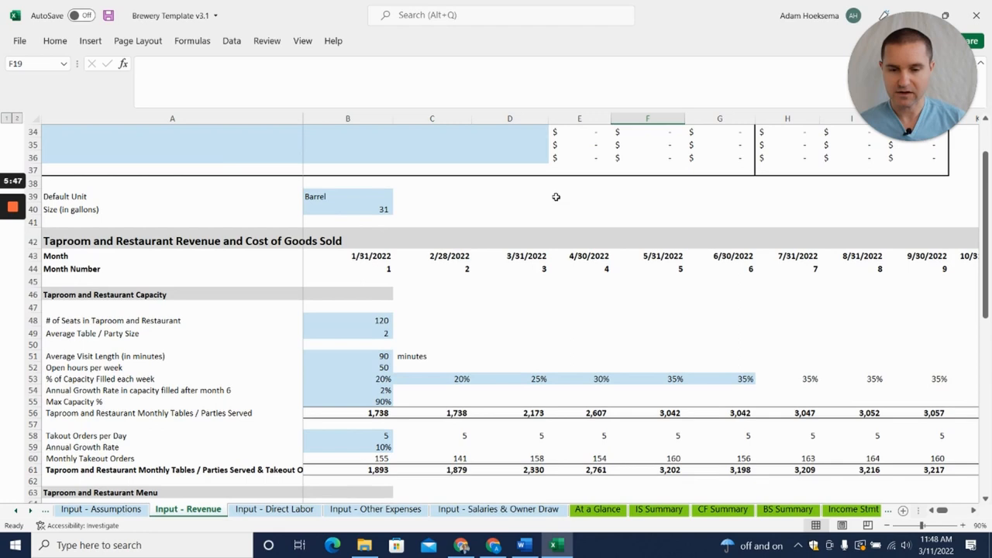
scroll(down, 3)
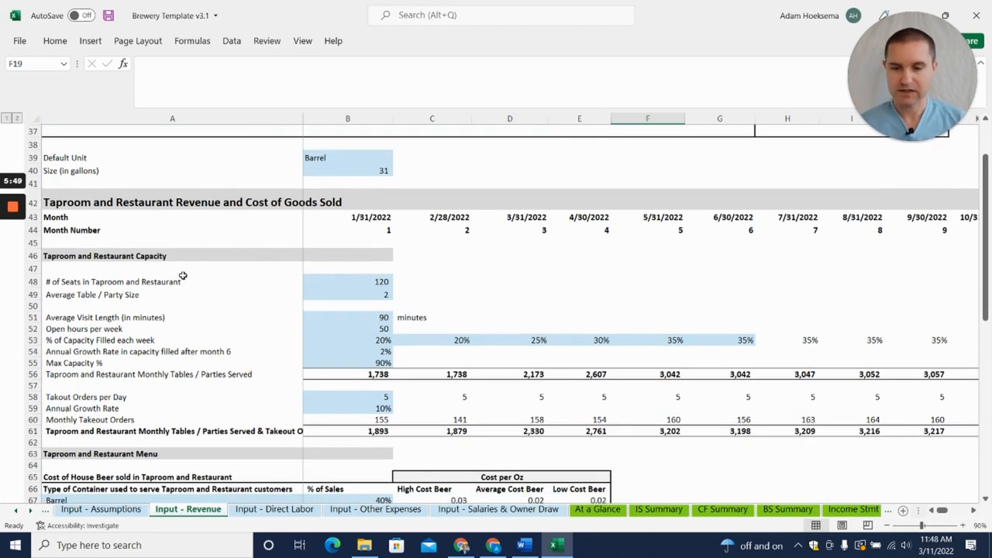
scroll(down, 3)
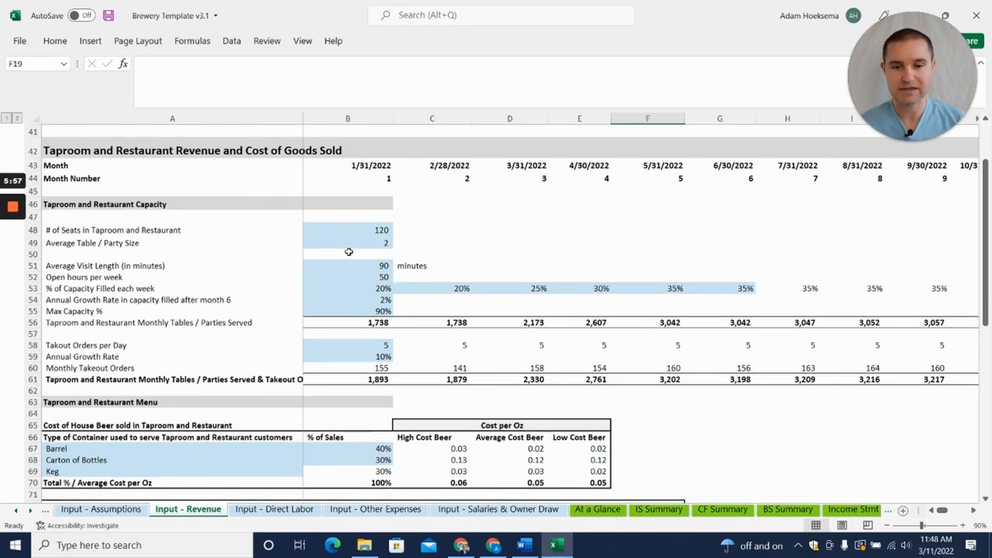
scroll(down, 3)
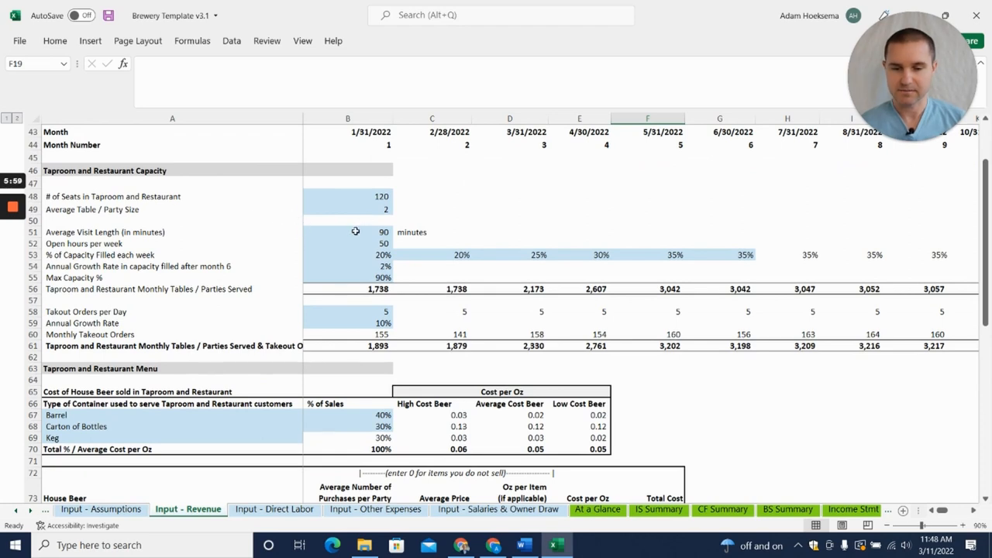
click(347, 232)
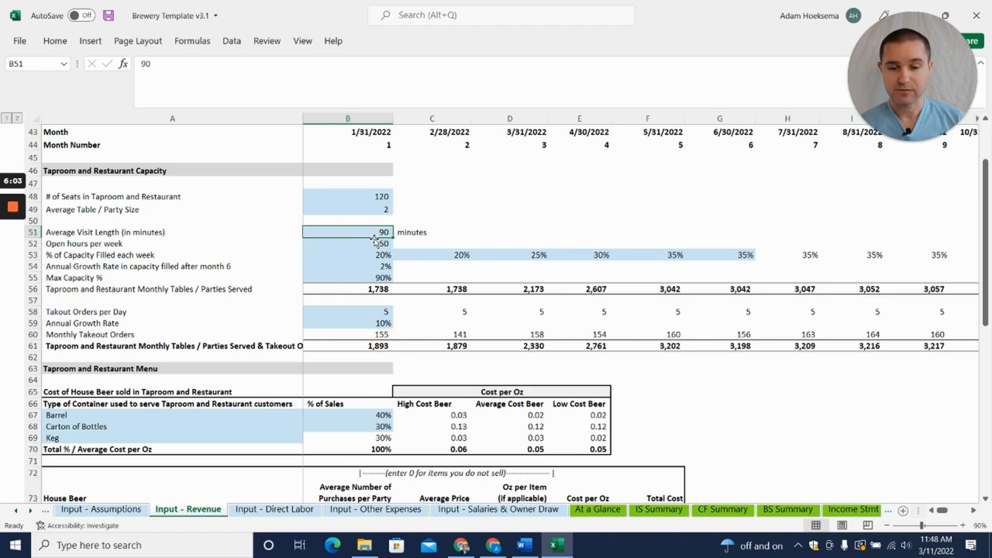
click(347, 244)
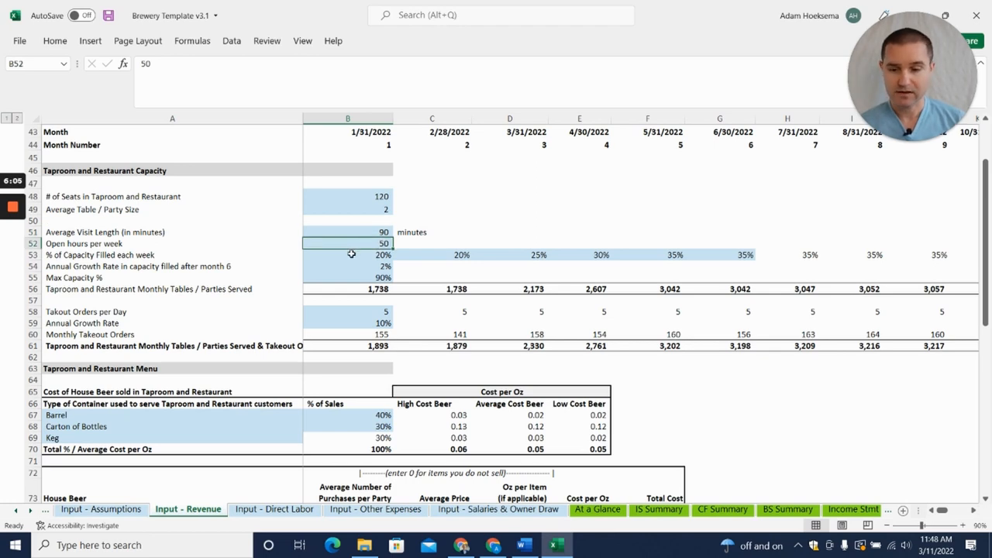
drag(347, 255, 453, 254)
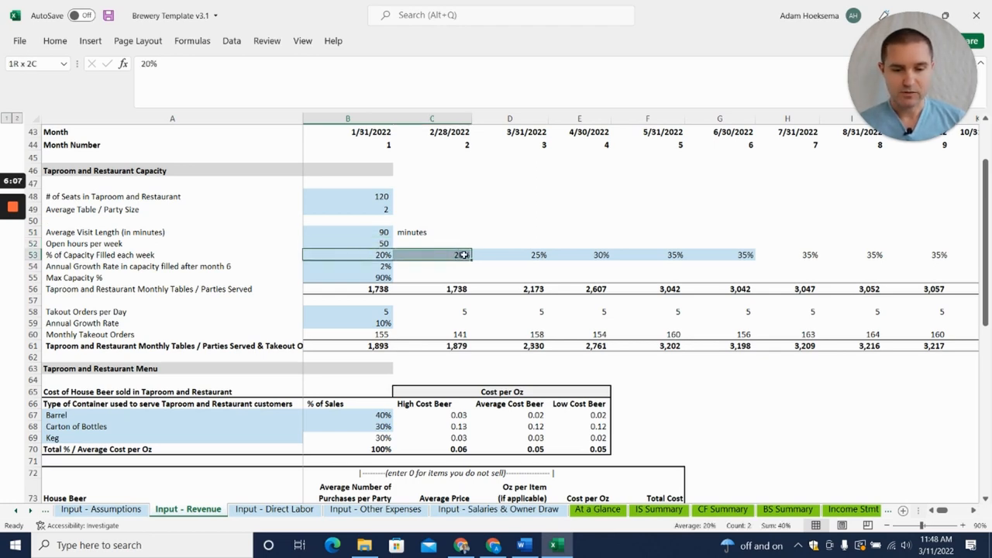
click(719, 254)
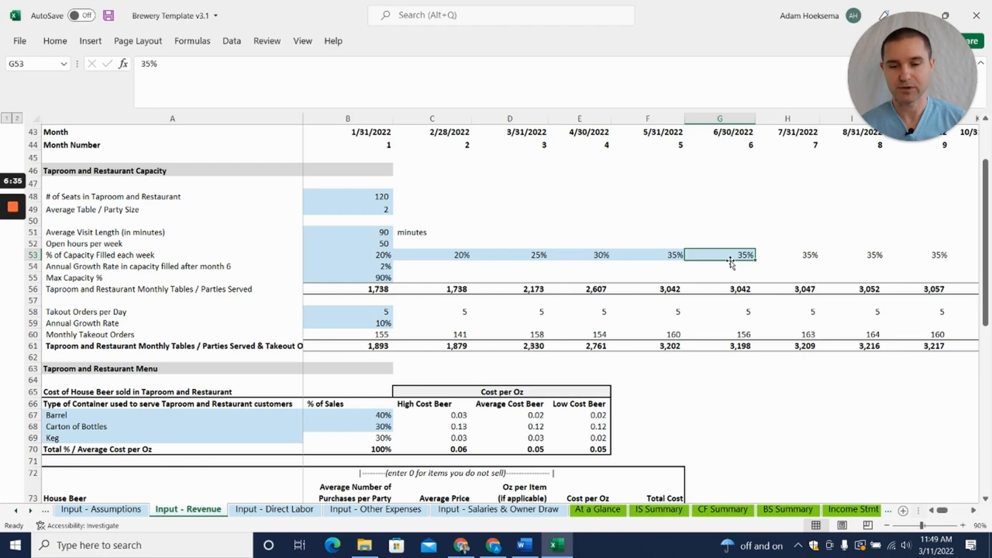
scroll(down, 3)
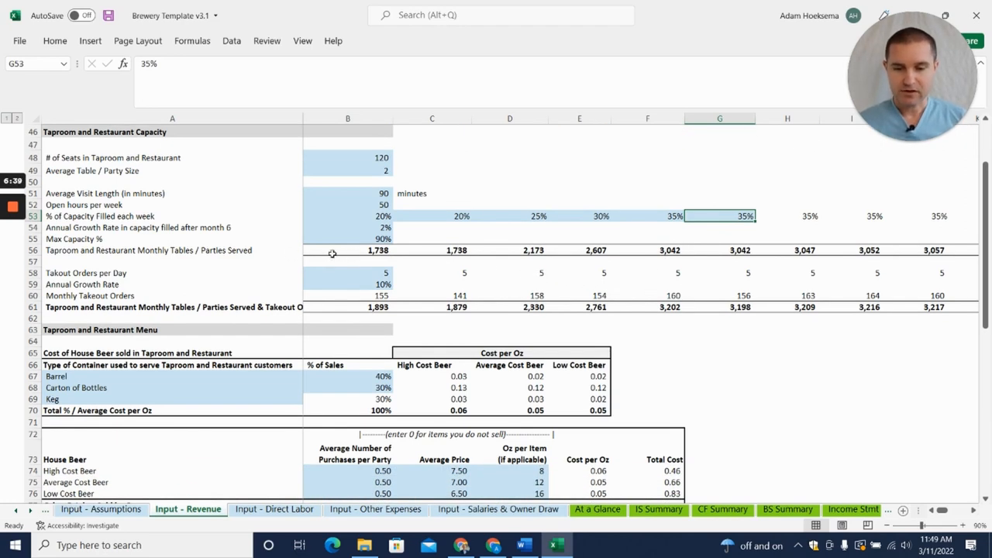
click(347, 250)
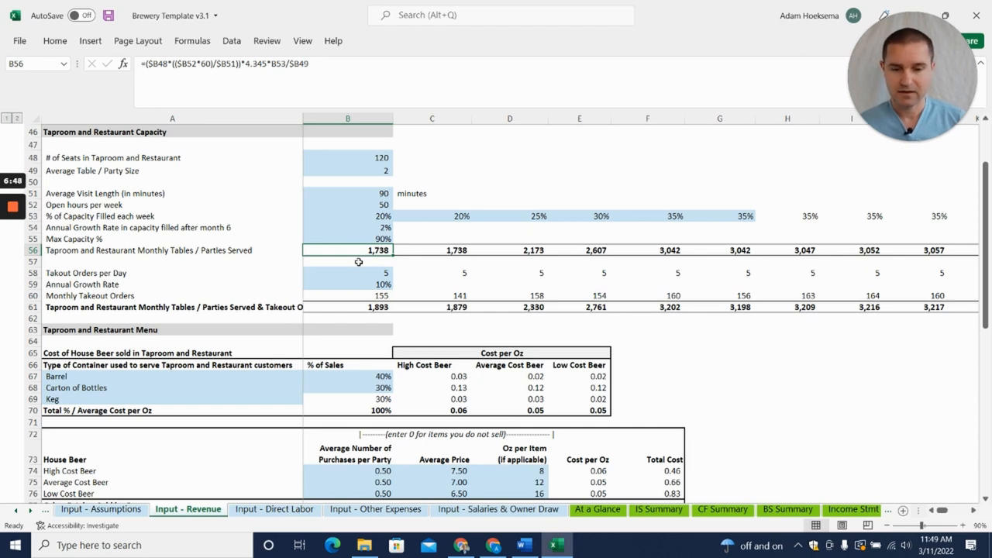
scroll(down, 3)
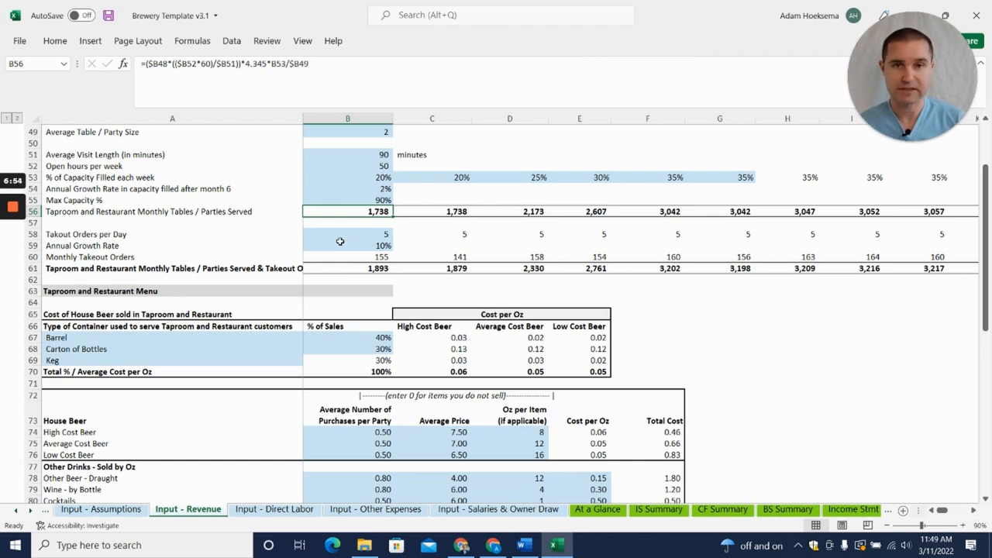
mouse_move(351, 267)
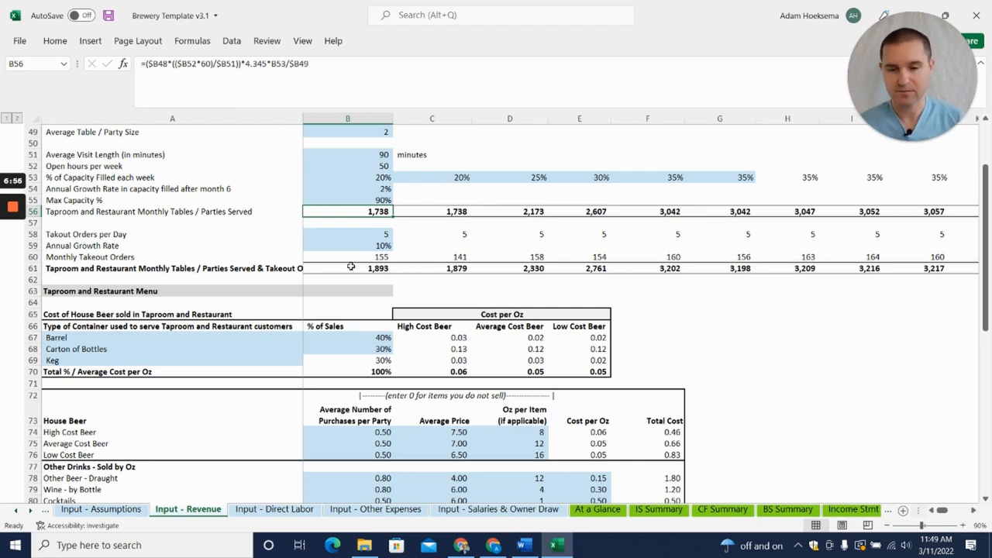
scroll(down, 3)
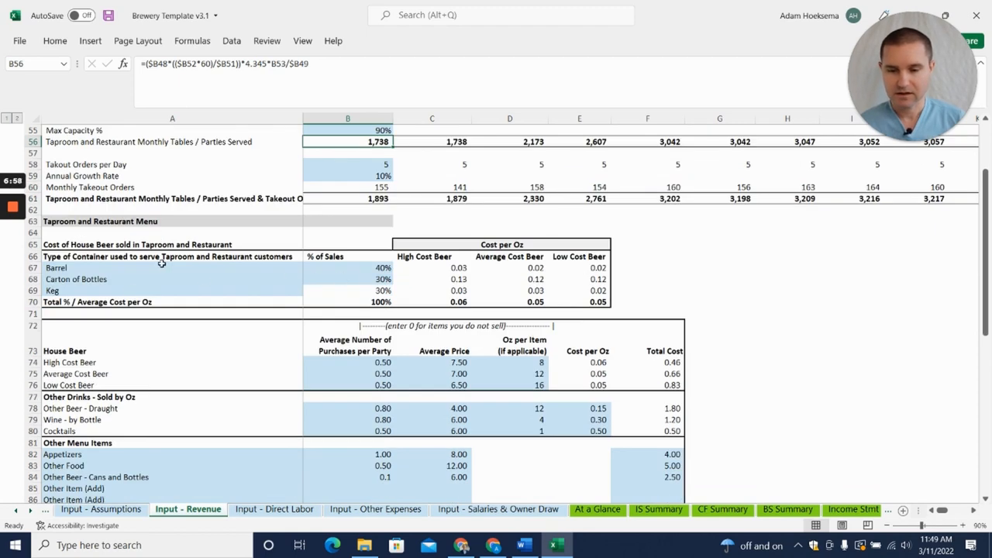
mouse_move(86, 254)
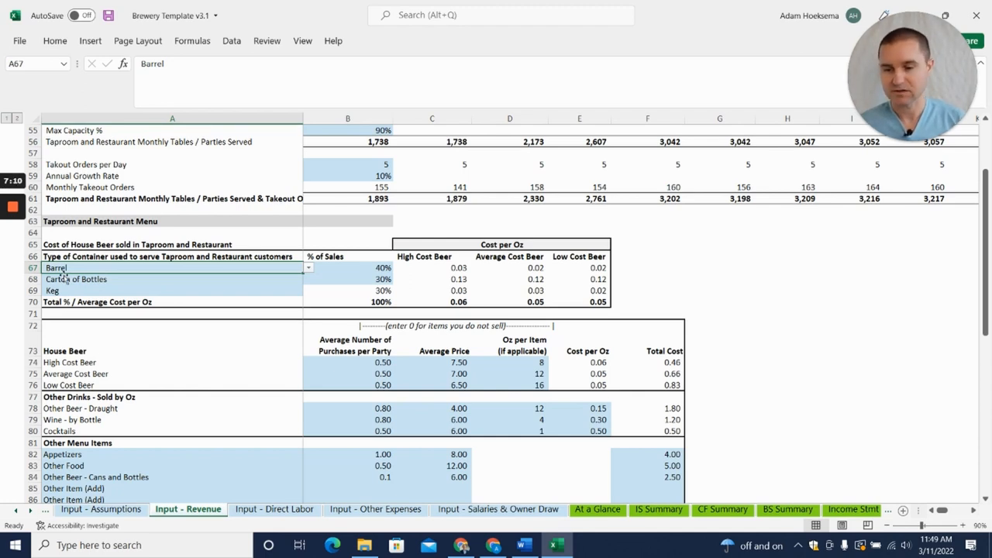
click(172, 289)
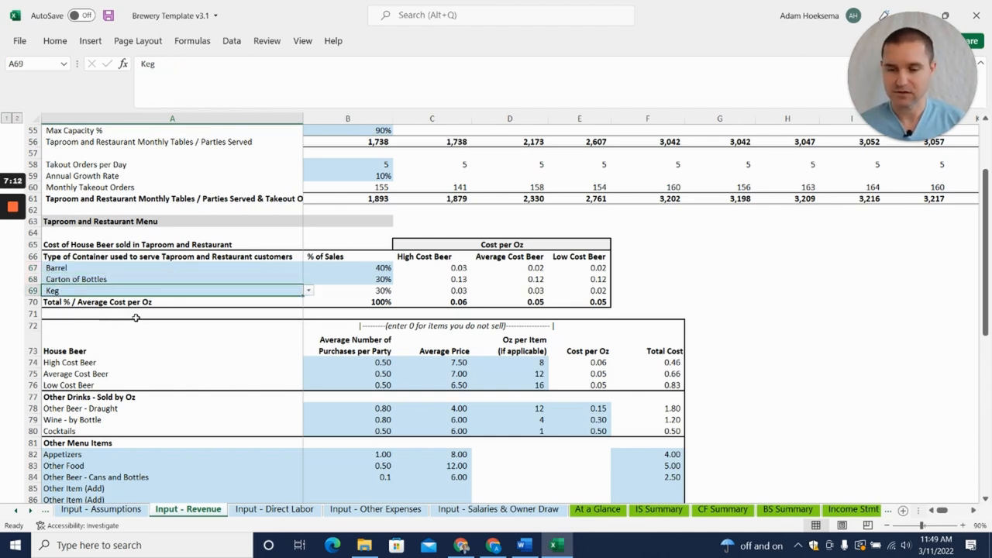
scroll(down, 3)
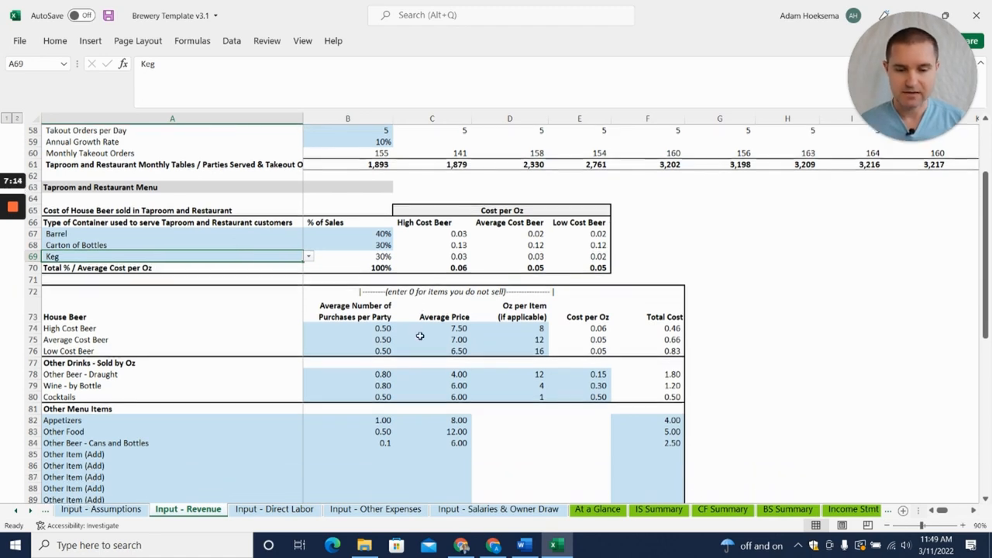
scroll(down, 3)
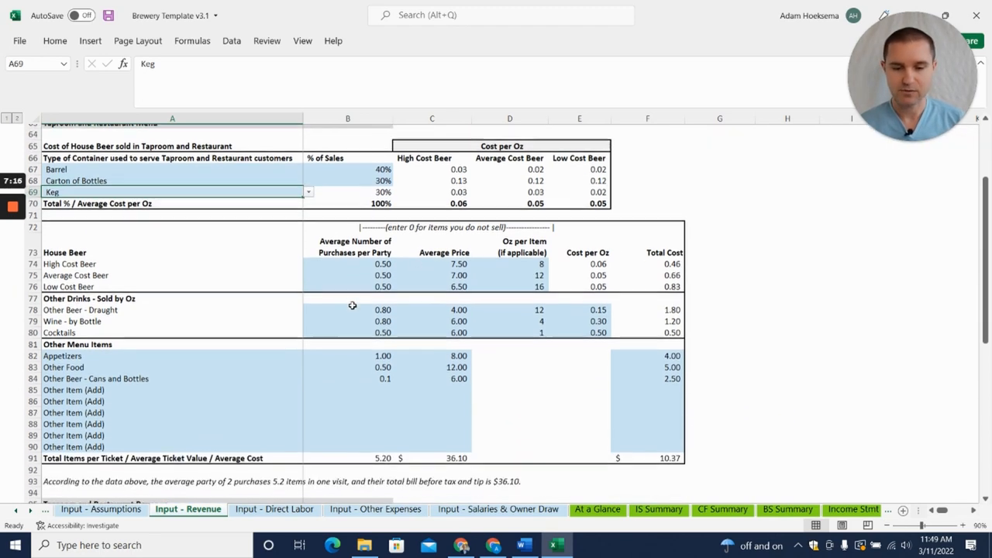
click(359, 259)
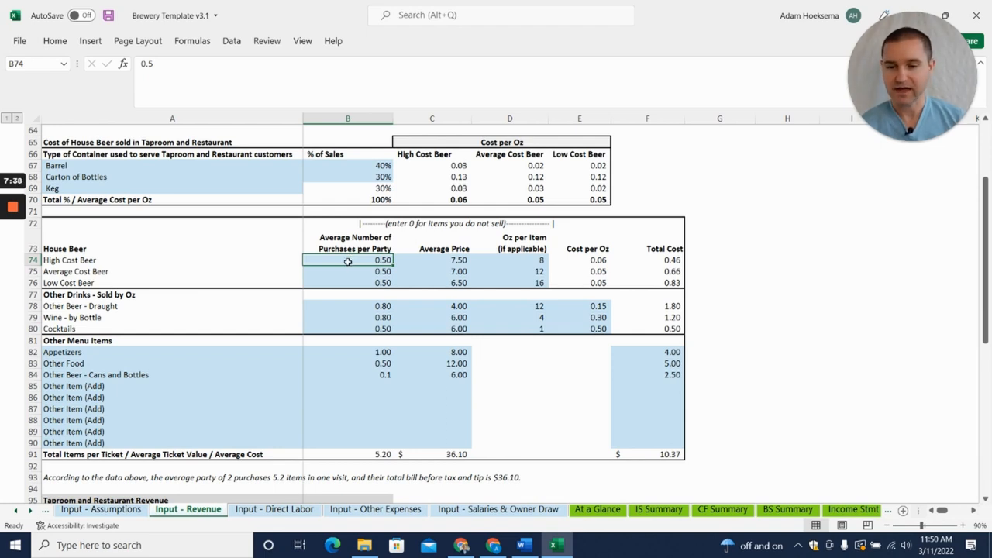
mouse_move(353, 283)
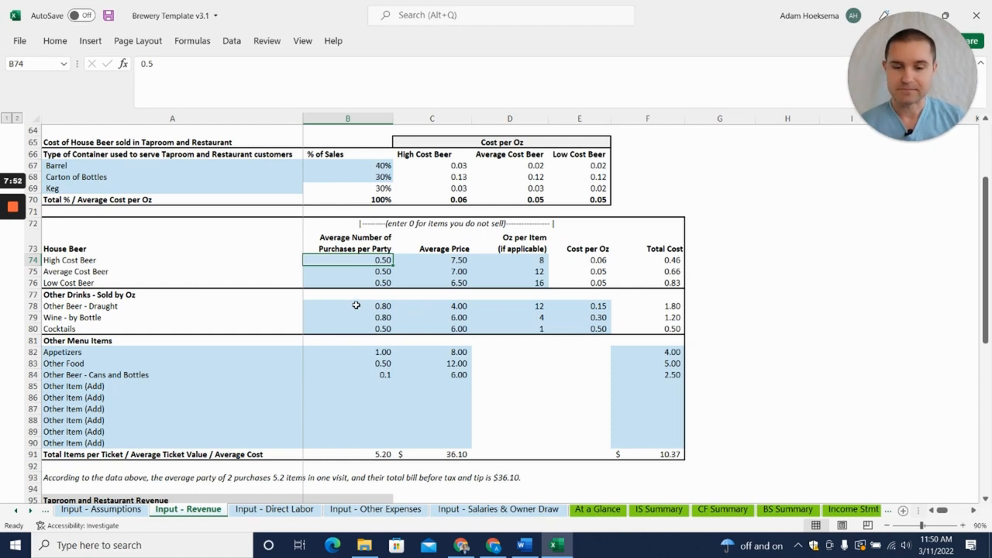
click(348, 306)
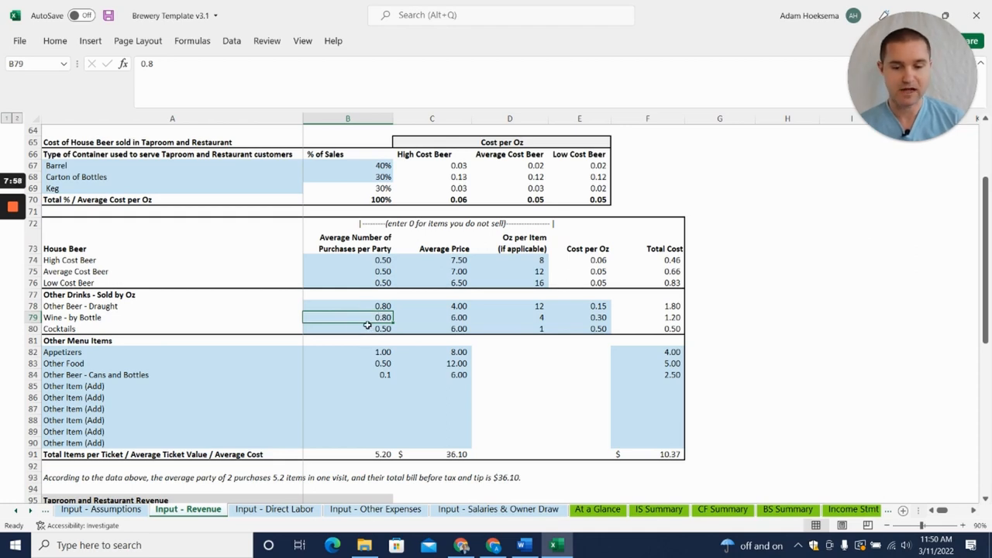
click(347, 328)
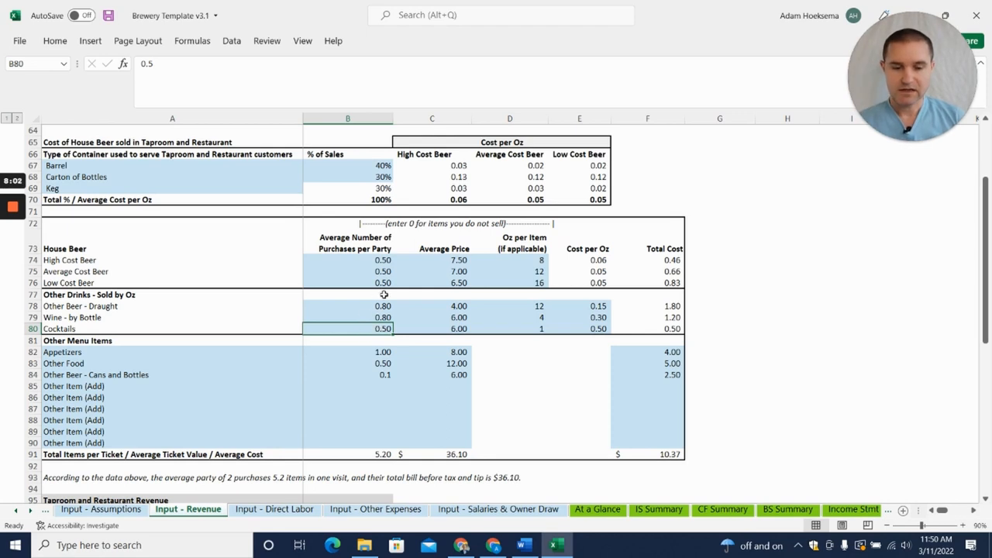
mouse_move(357, 316)
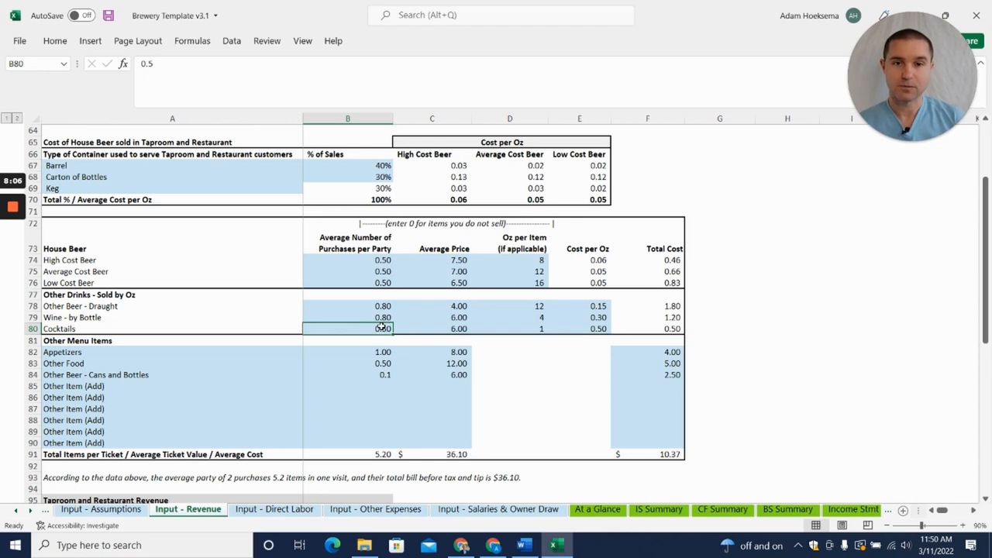
scroll(down, 3)
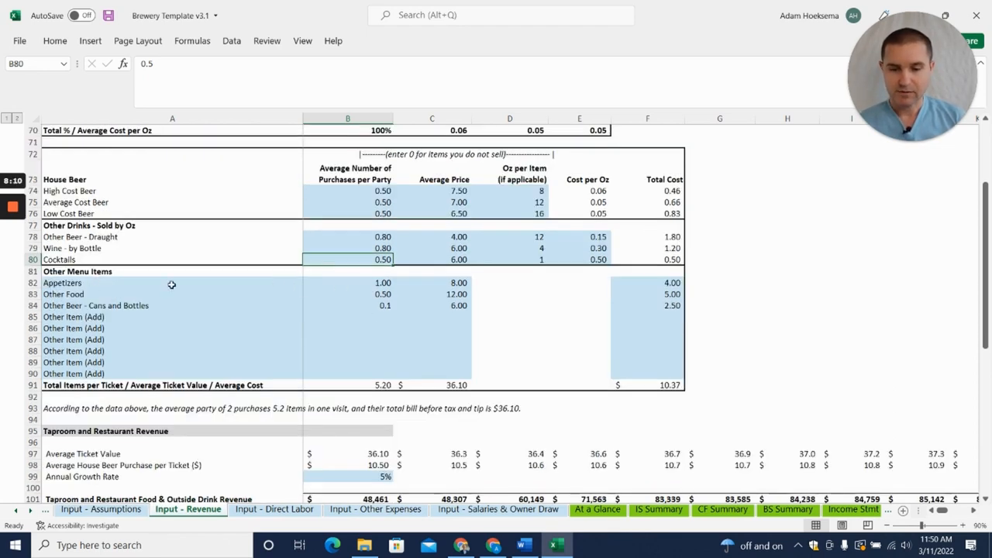
click(348, 282)
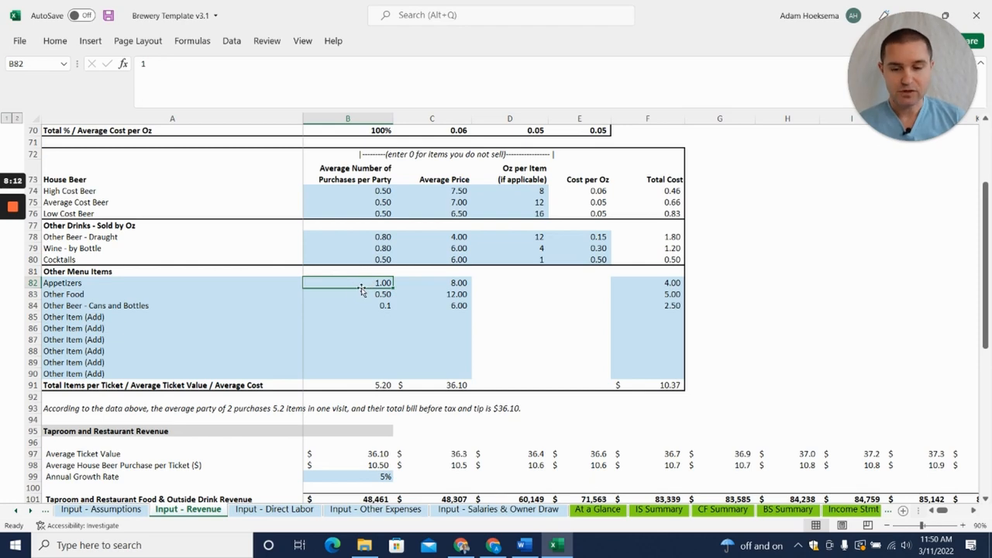
click(173, 316)
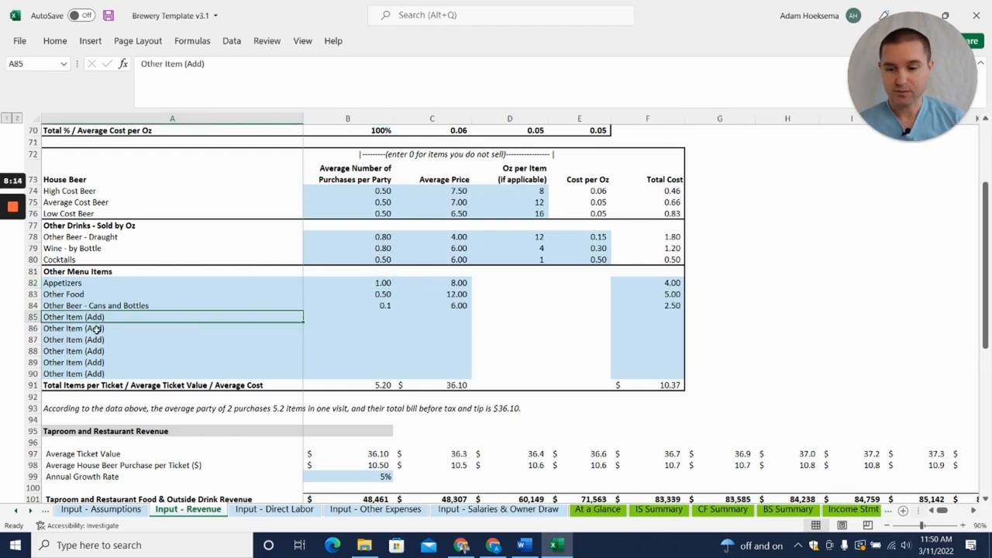
click(136, 352)
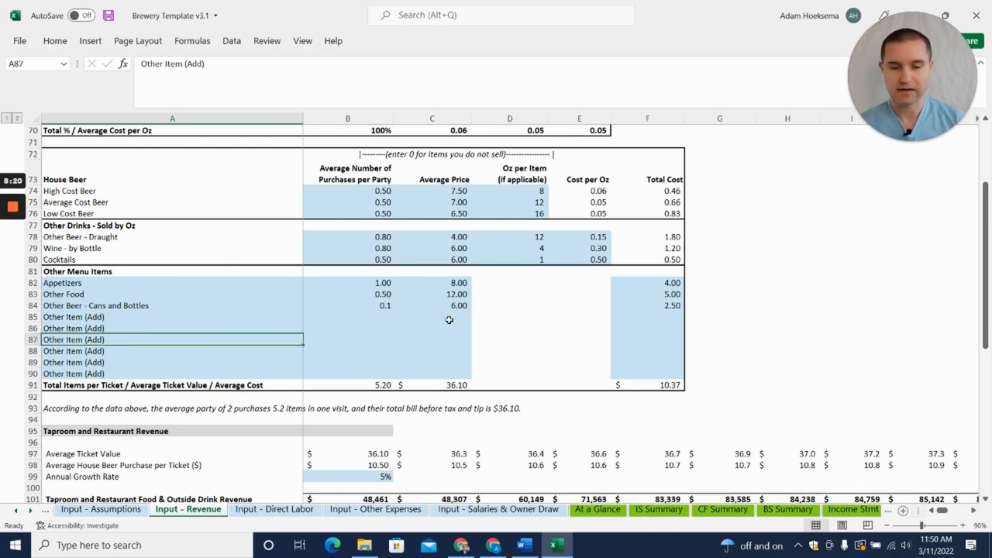
scroll(down, 3)
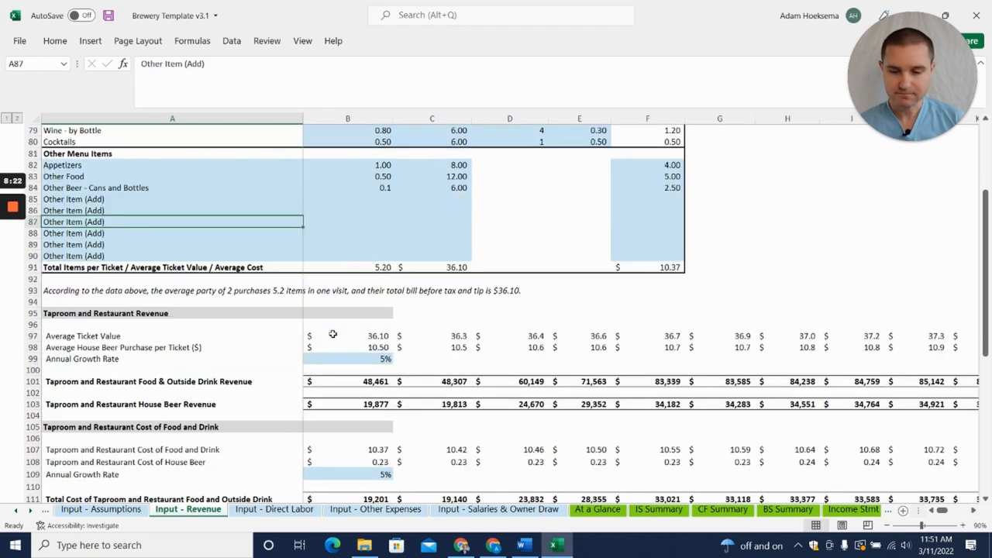
scroll(down, 3)
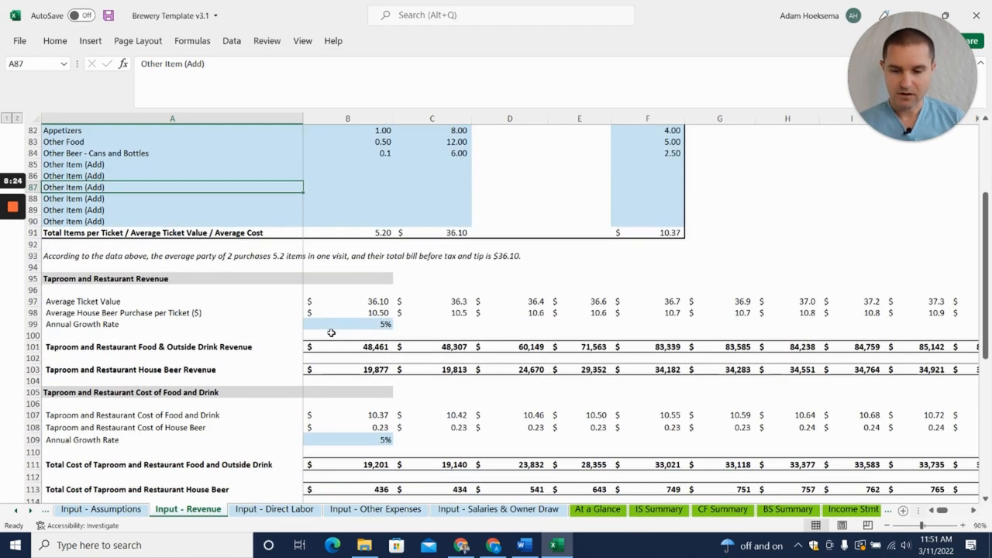
mouse_move(327, 374)
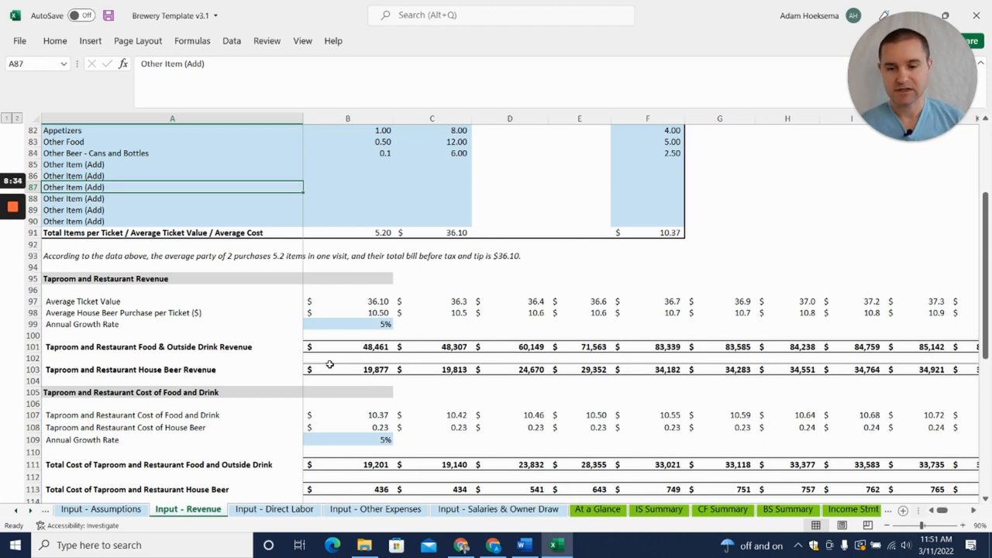
scroll(down, 3)
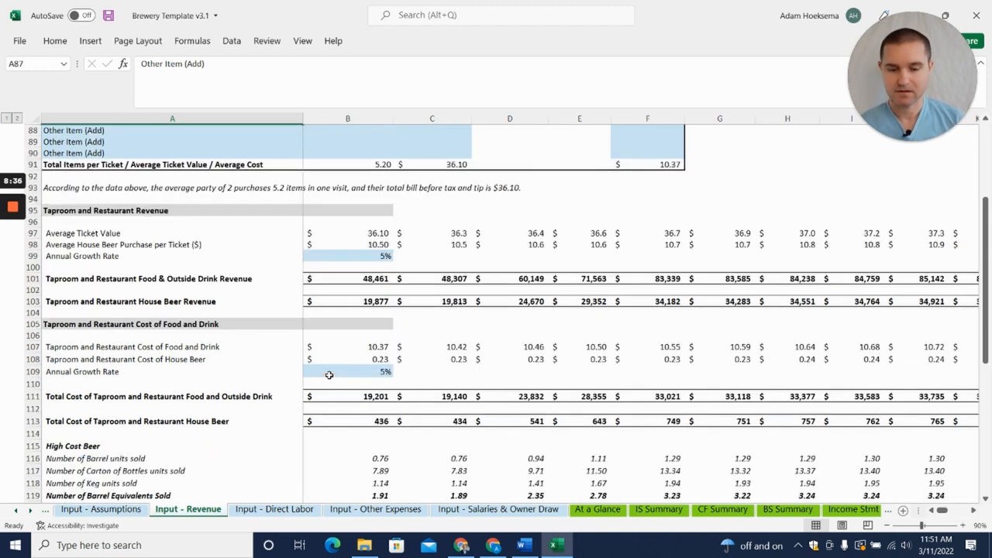
scroll(down, 3)
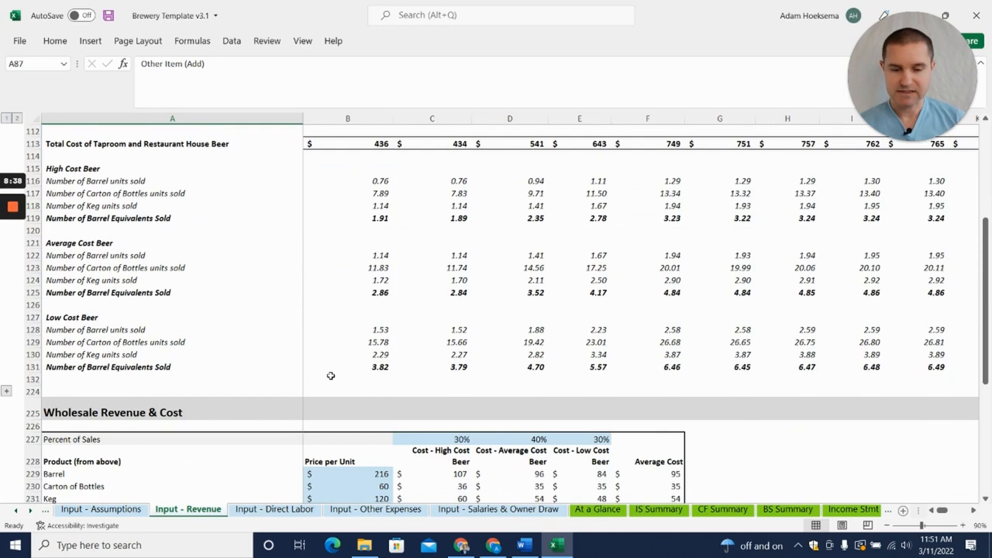
scroll(down, 3)
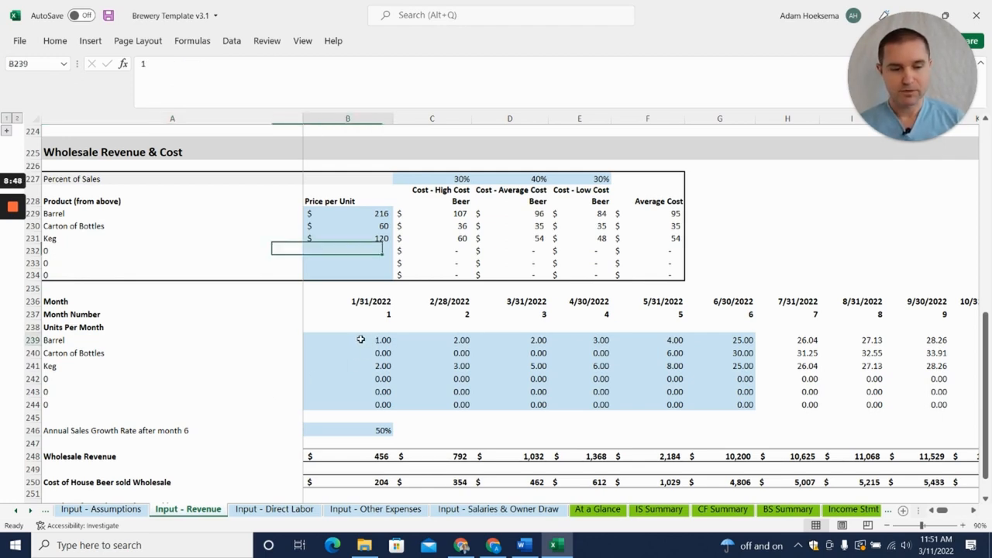
click(347, 340)
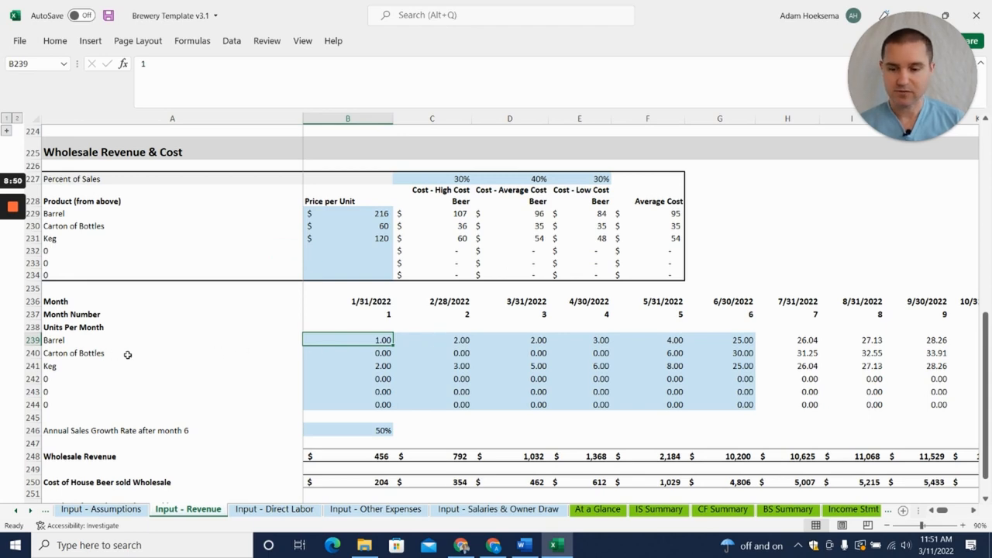
mouse_move(142, 399)
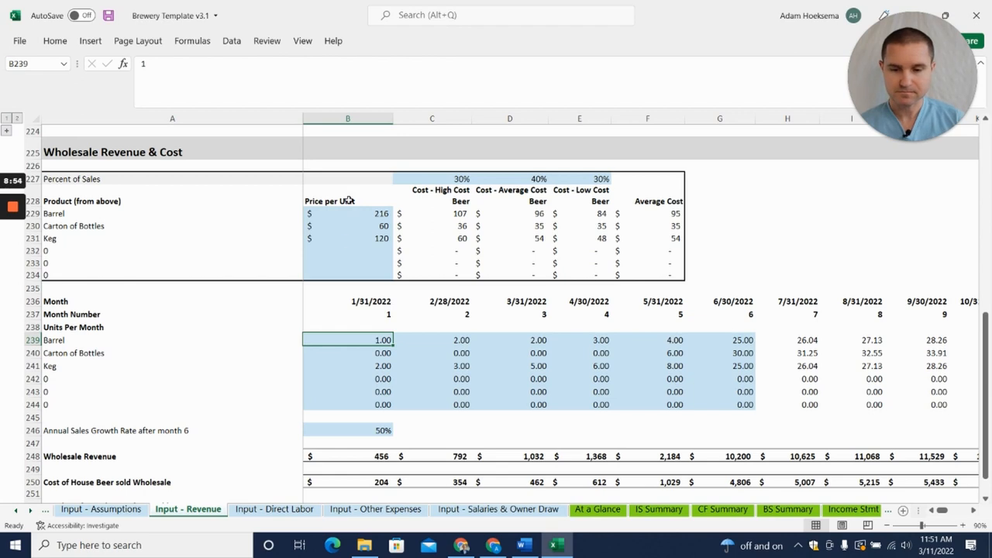
click(347, 238)
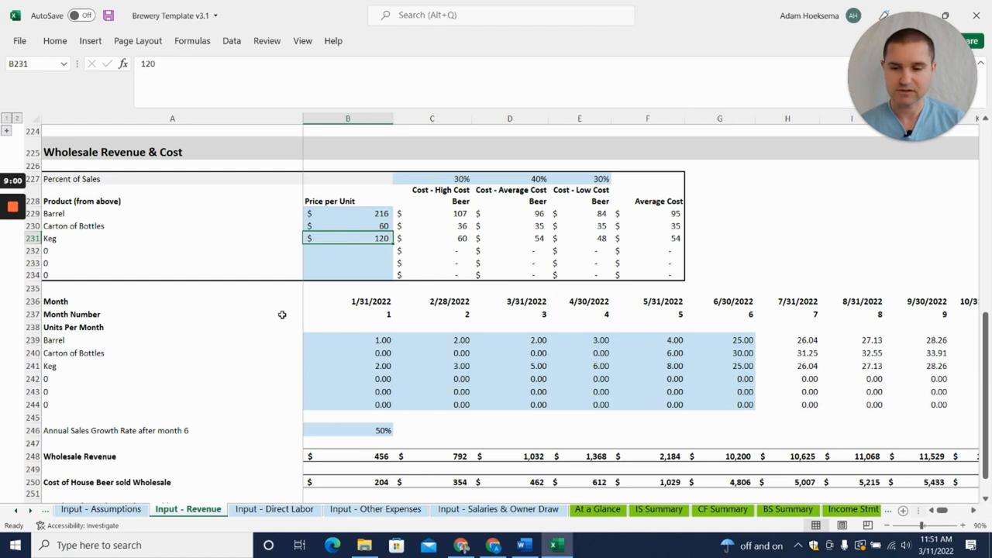
scroll(down, 3)
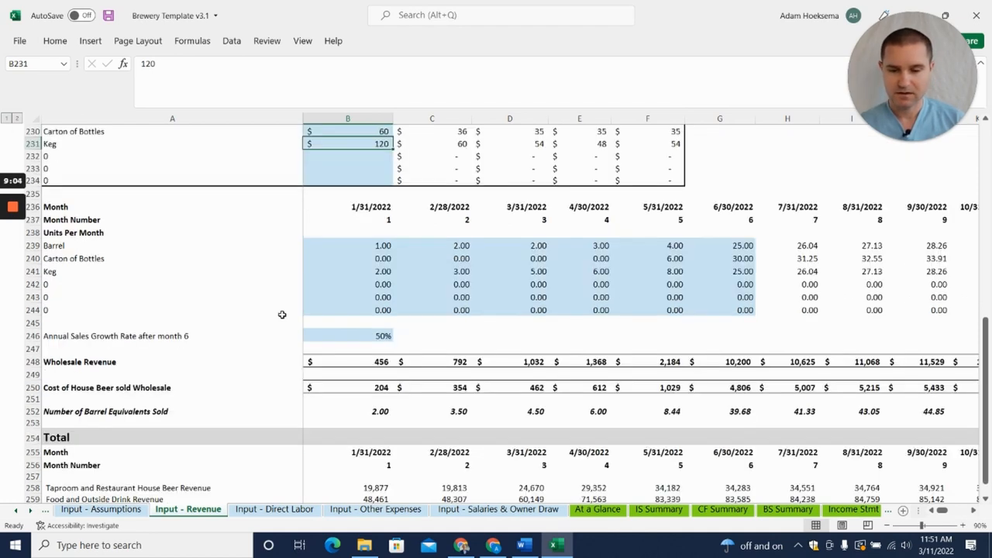
scroll(down, 3)
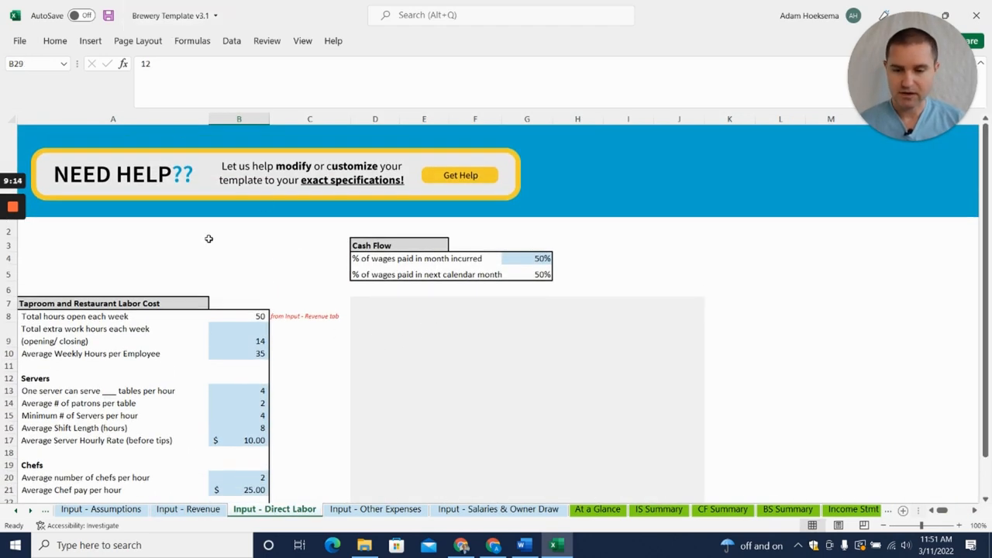
Step: Scroll down through the server, chef, host and other employee labor inputs
scroll(down, 3)
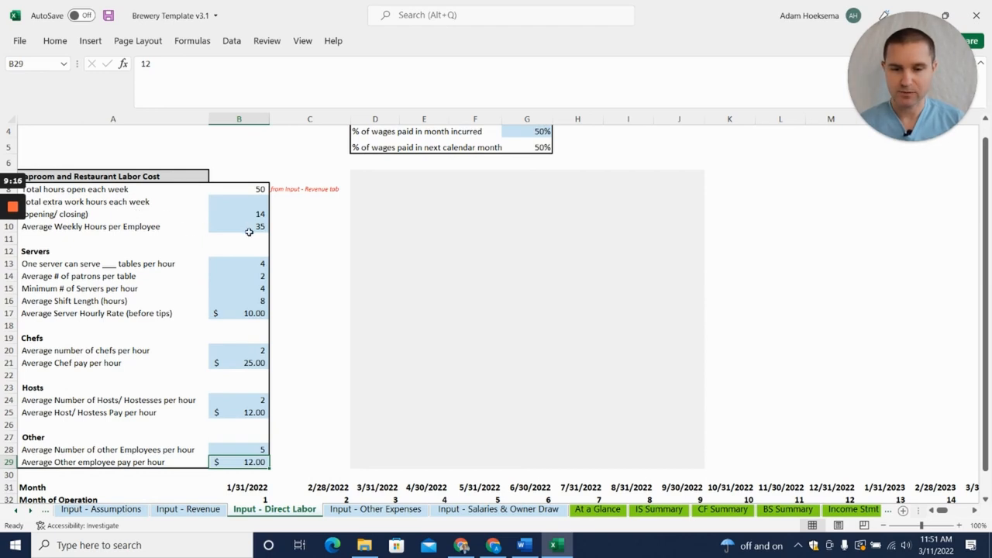
mouse_move(251, 252)
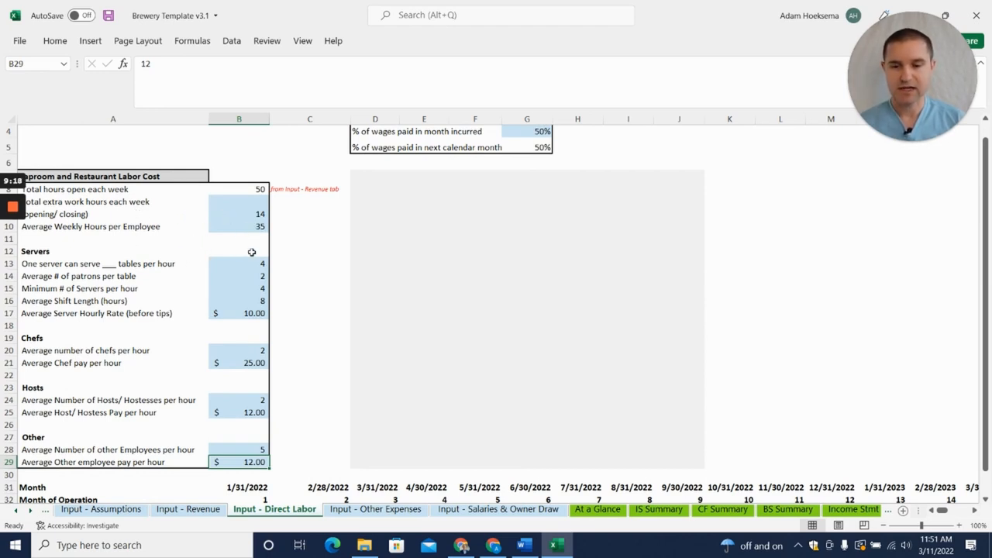
mouse_move(244, 252)
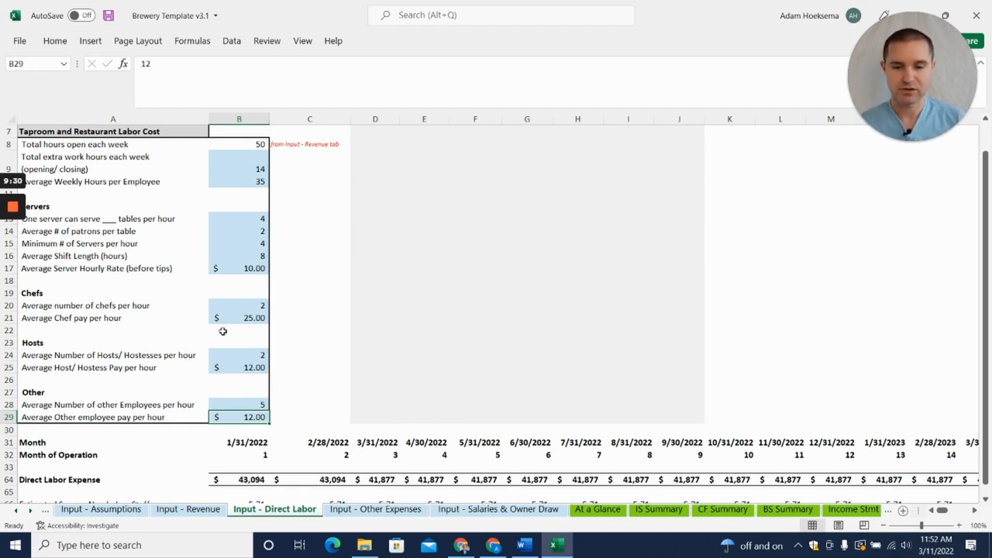
mouse_move(238, 349)
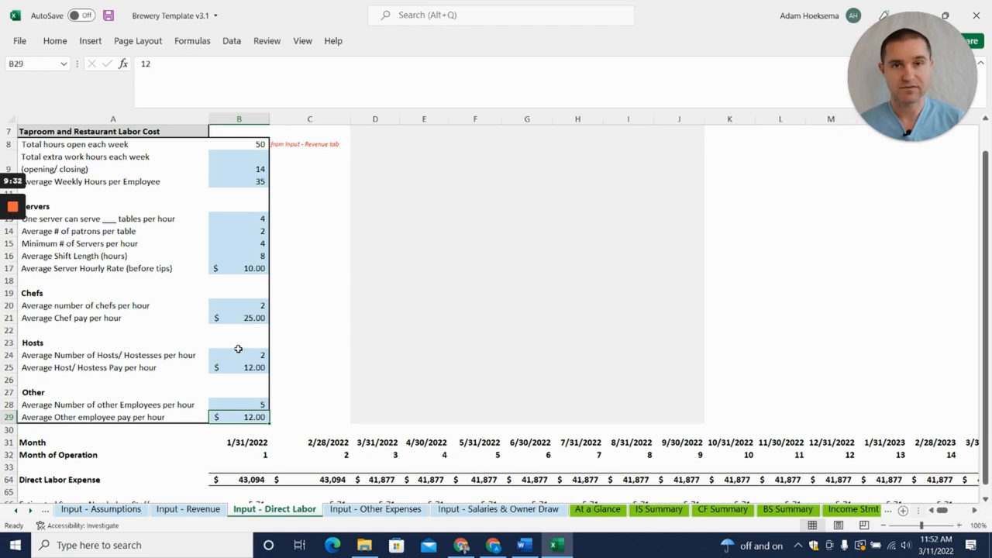
mouse_move(228, 269)
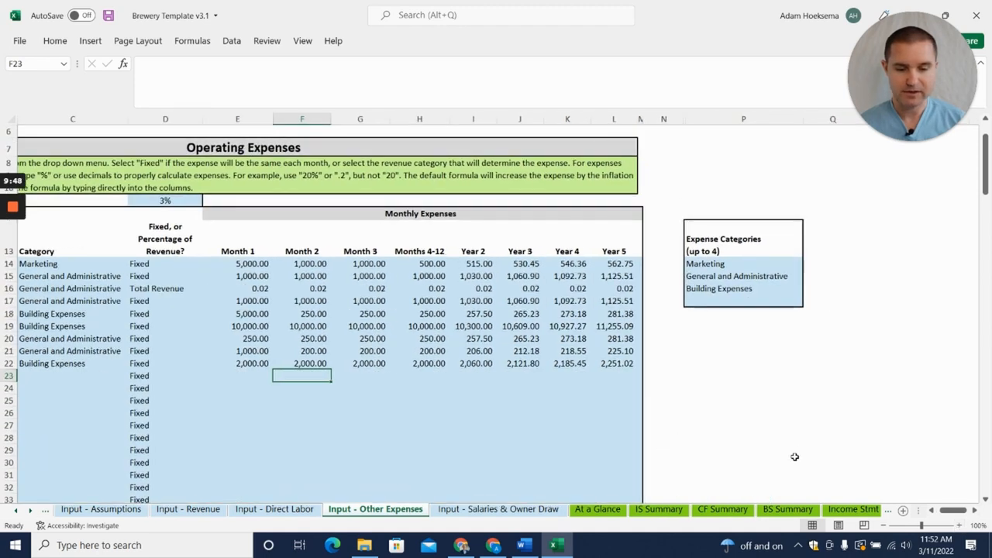
Step: View the Credit Card Fees calculator options and its 0.02 Month 1 rate on Total Revenue
scroll(left, 3)
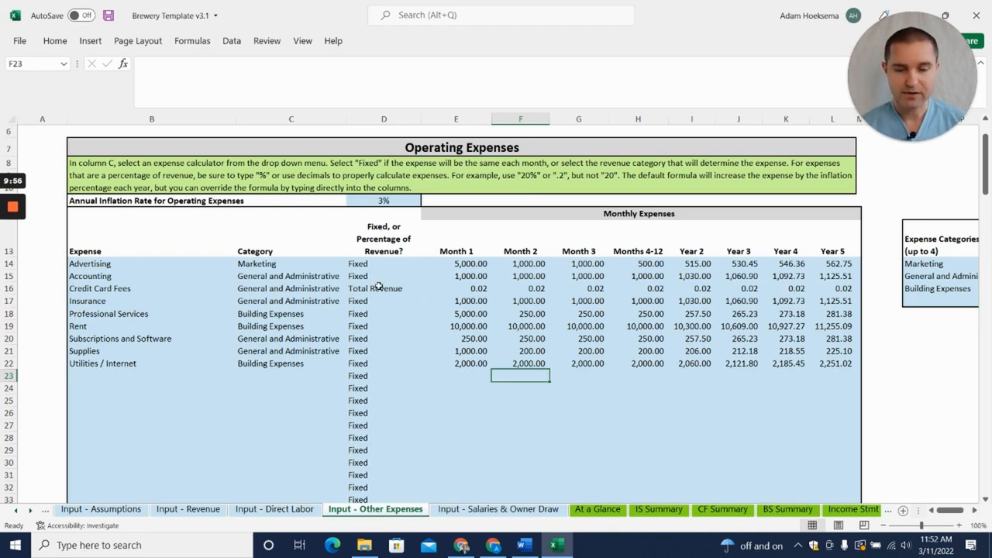
click(383, 289)
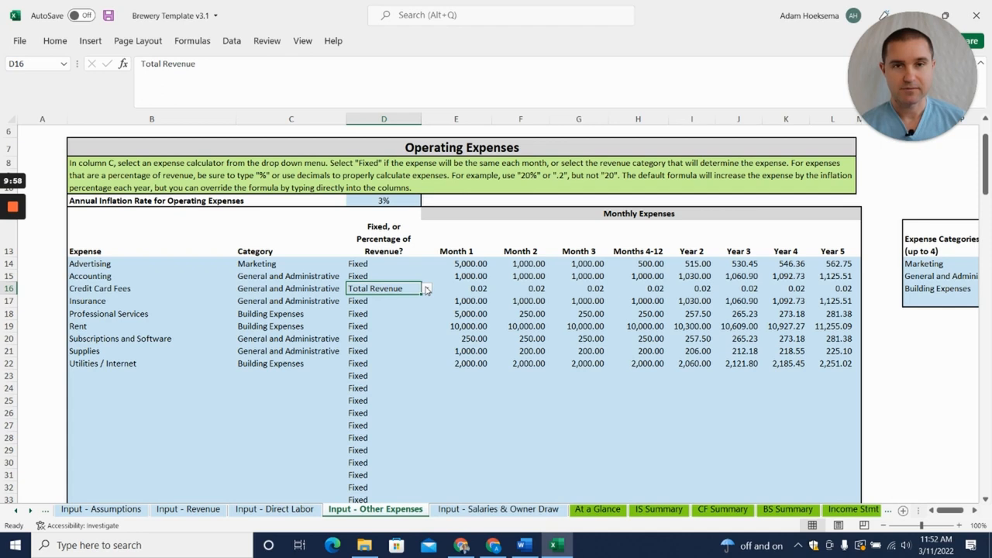
click(425, 288)
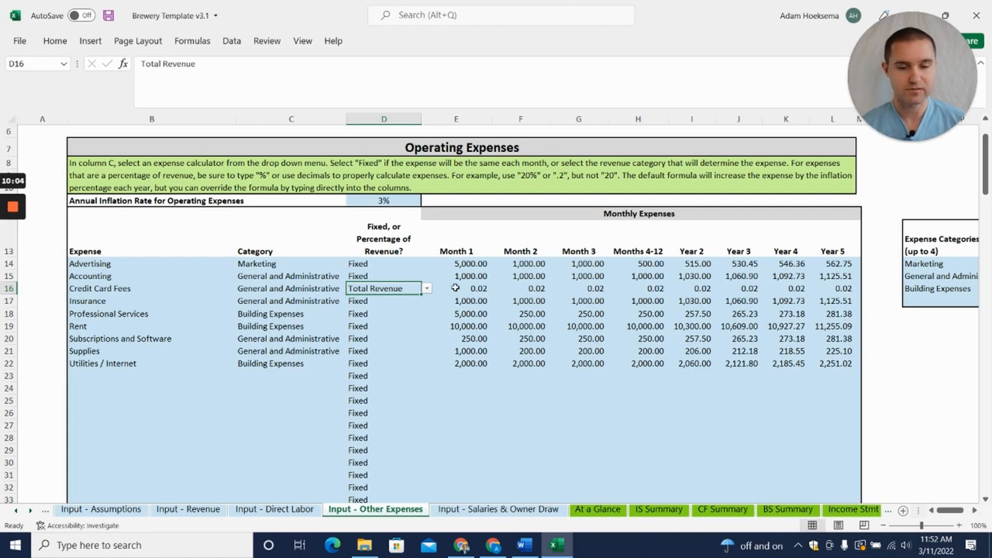
click(426, 287)
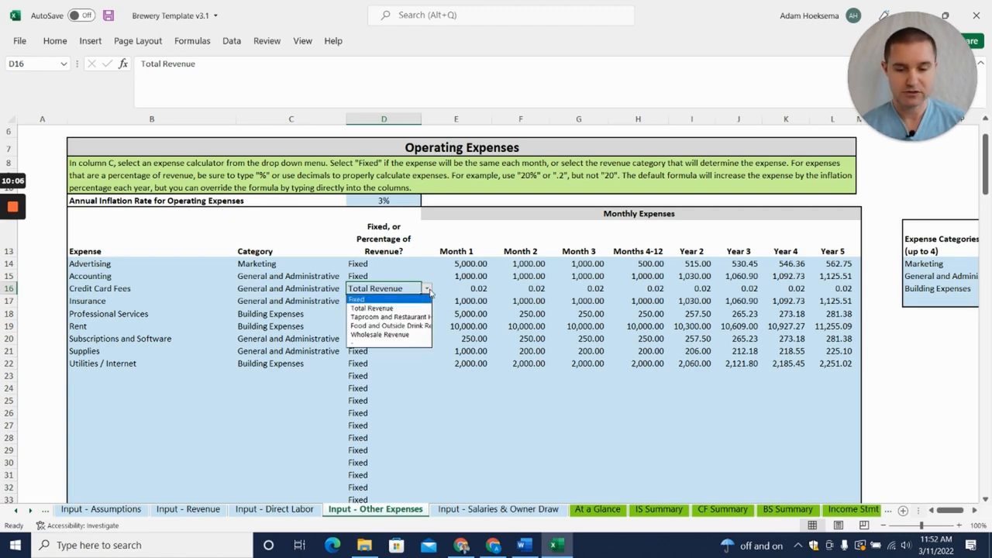
mouse_move(389, 316)
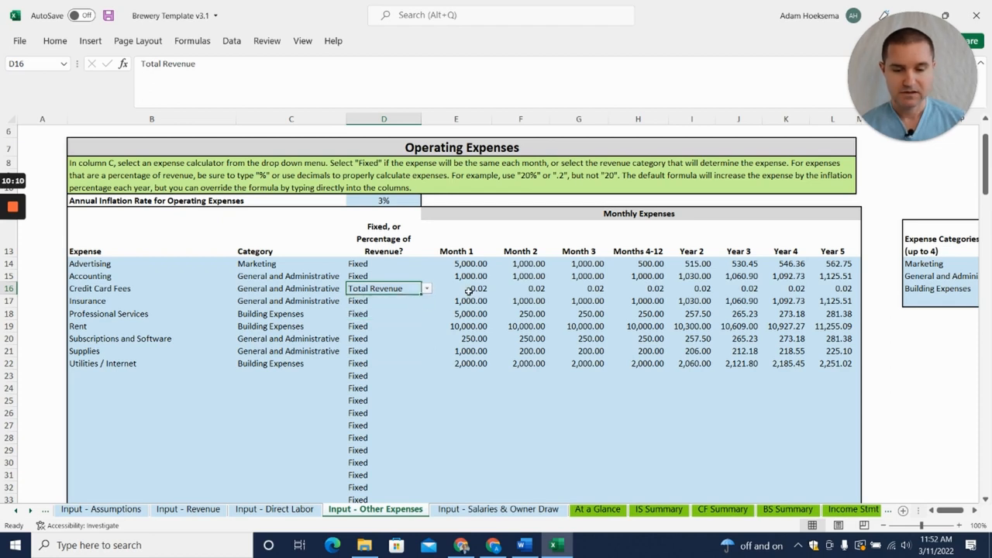
click(456, 288)
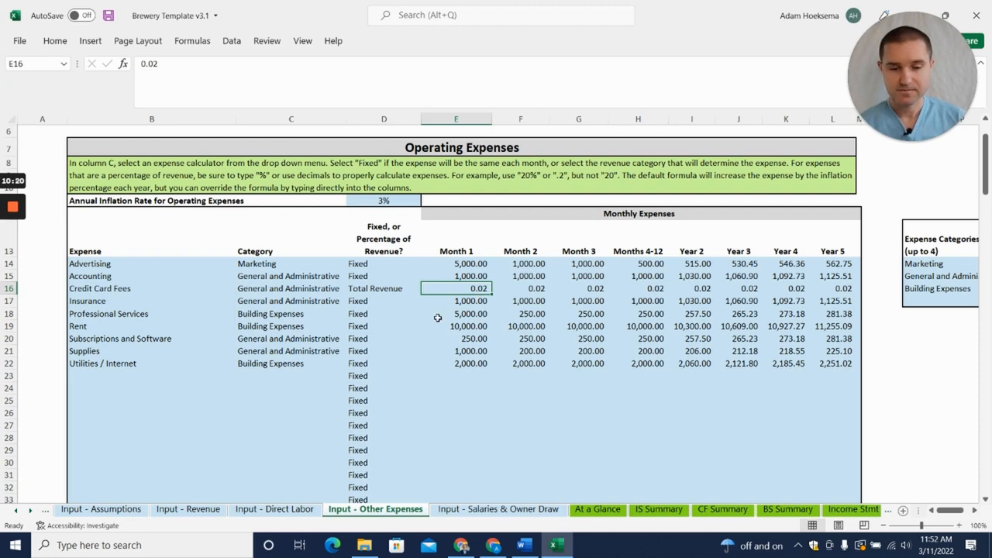
mouse_move(165, 394)
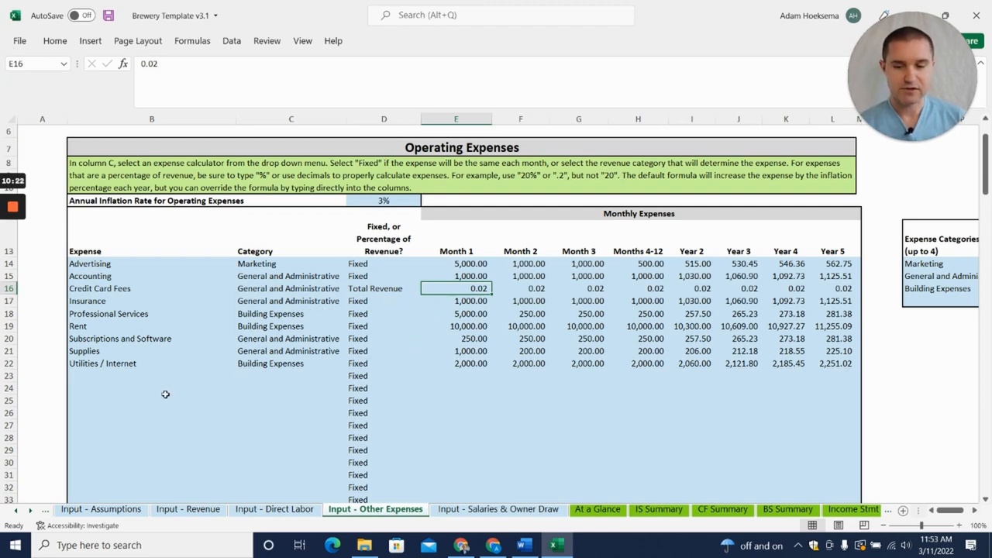
mouse_move(49, 396)
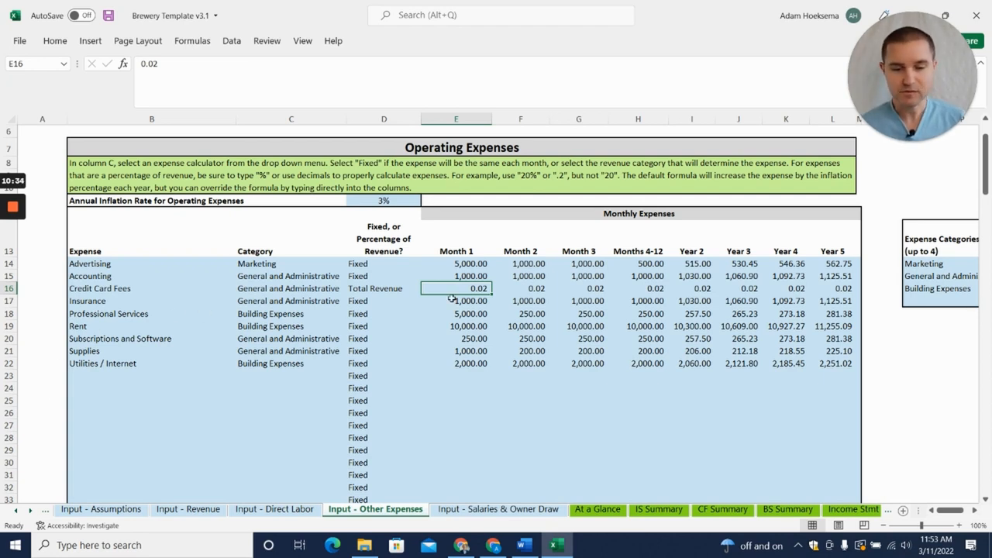
mouse_move(425, 291)
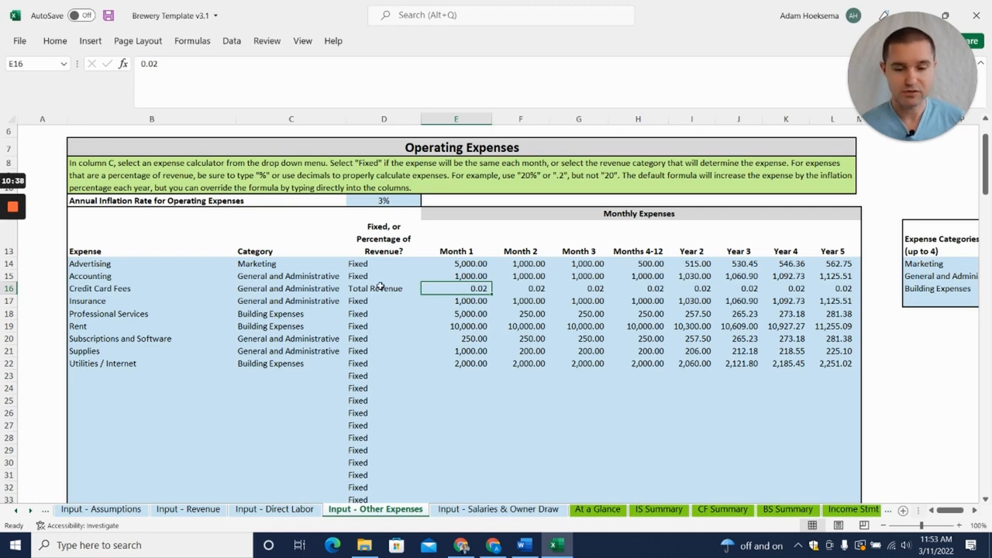
click(426, 289)
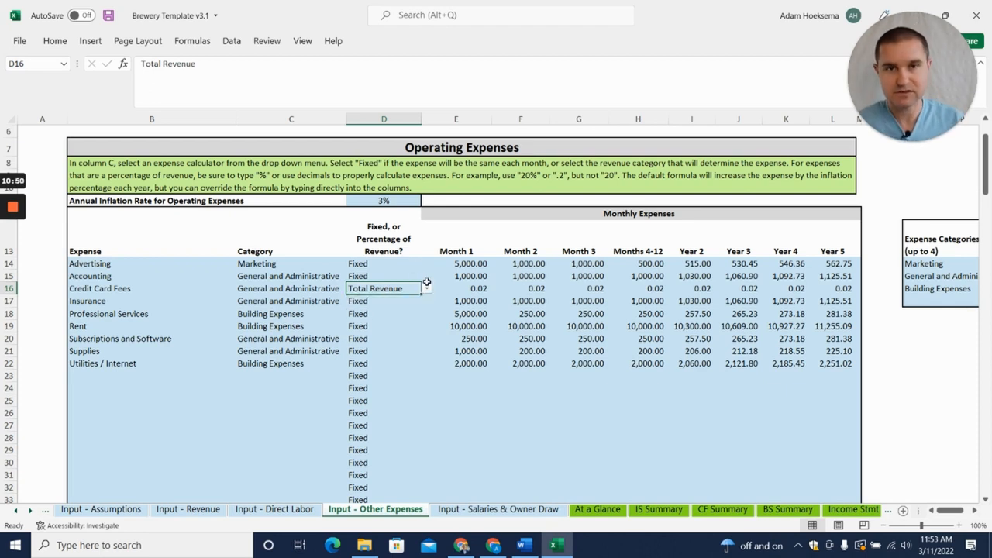
mouse_move(385, 334)
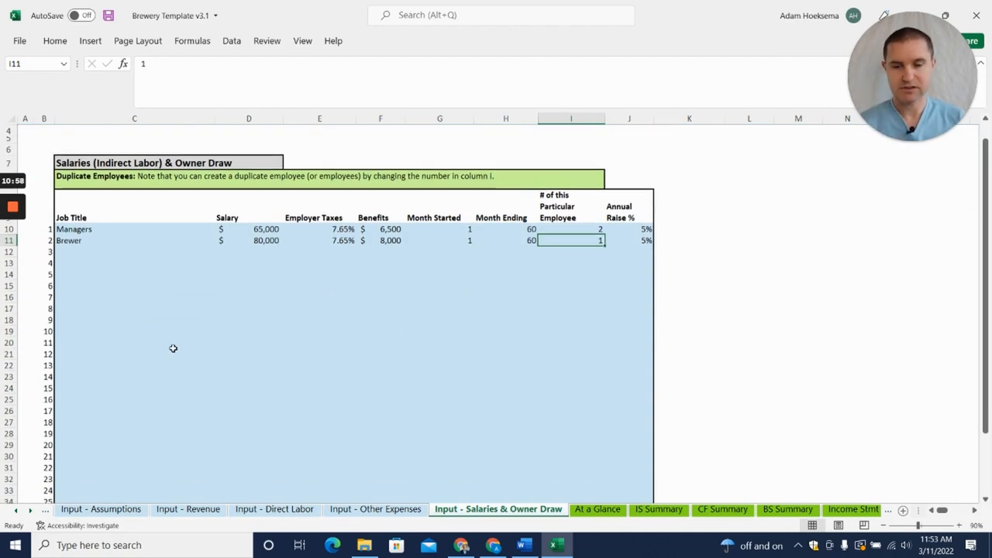
mouse_move(187, 286)
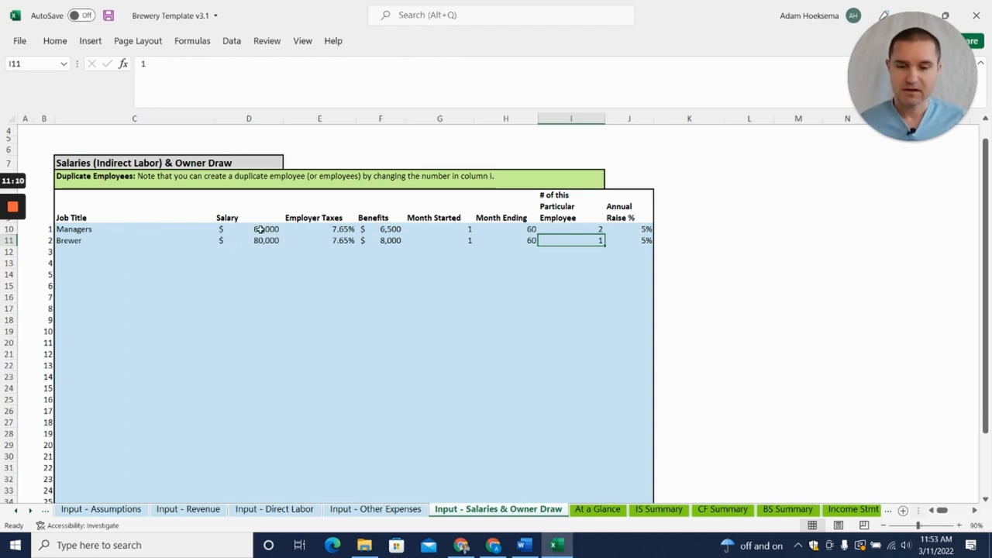
Step: Check the Brewer's starting and ending months
click(440, 229)
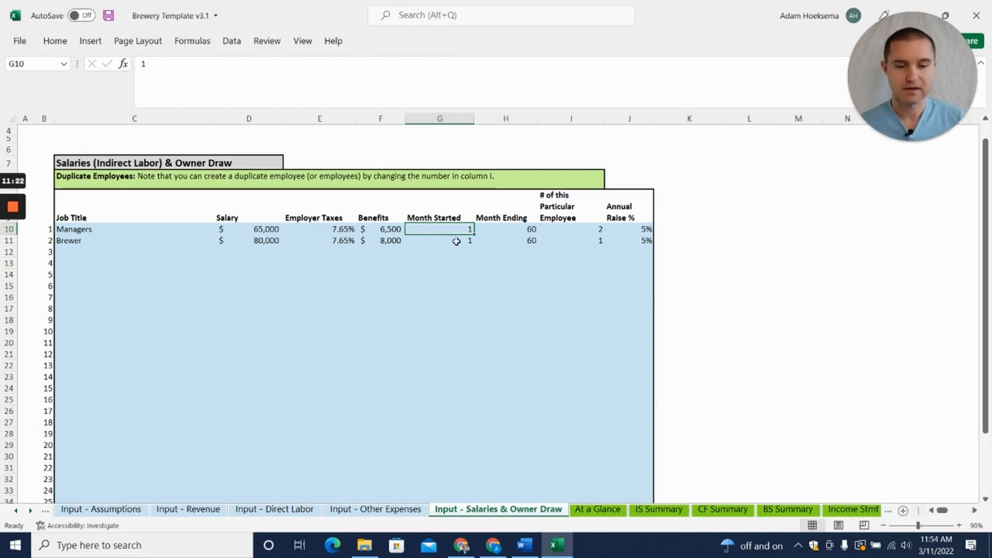
mouse_move(522, 251)
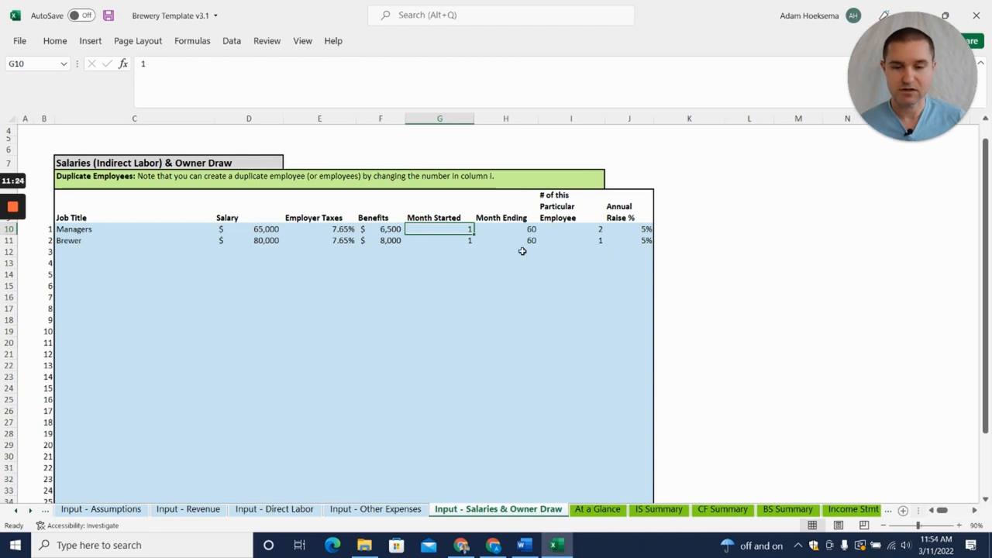
click(439, 240)
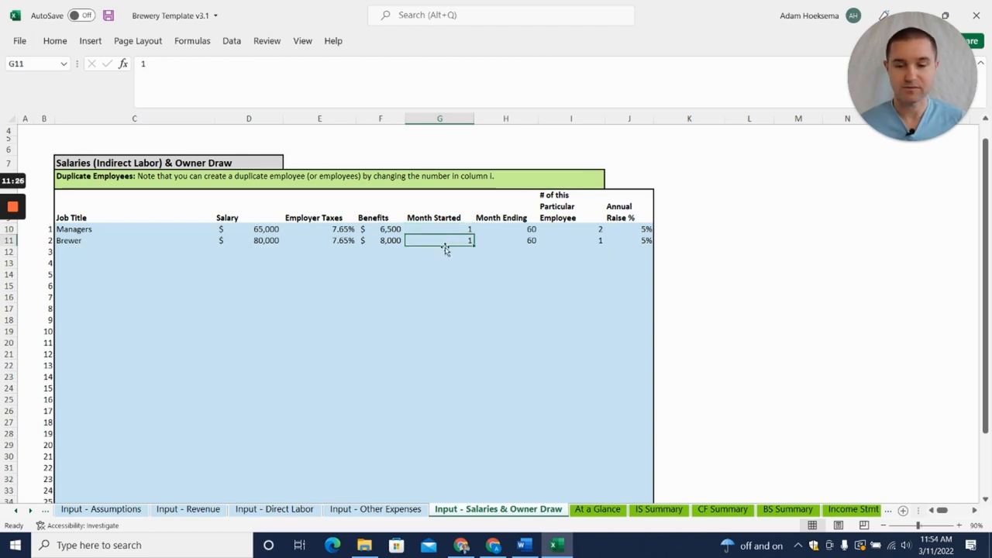
click(439, 252)
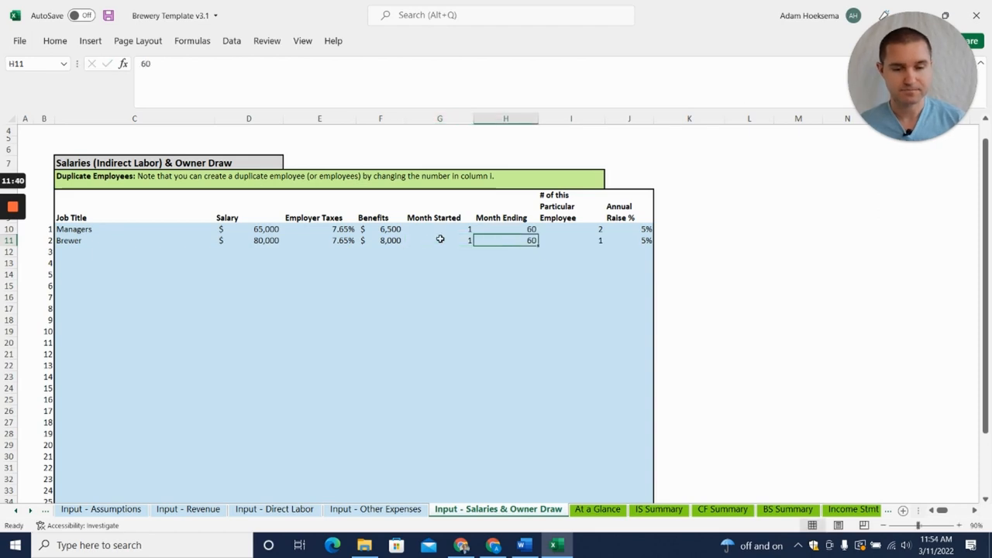
Step: Check the Managers' headcount and salary, then return to the At a Glance dashboard
click(571, 229)
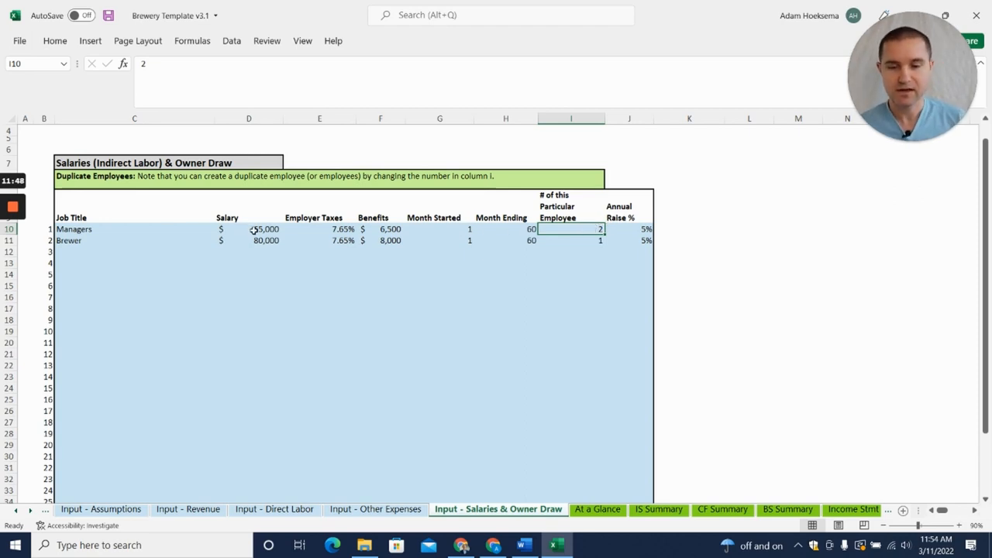
click(248, 229)
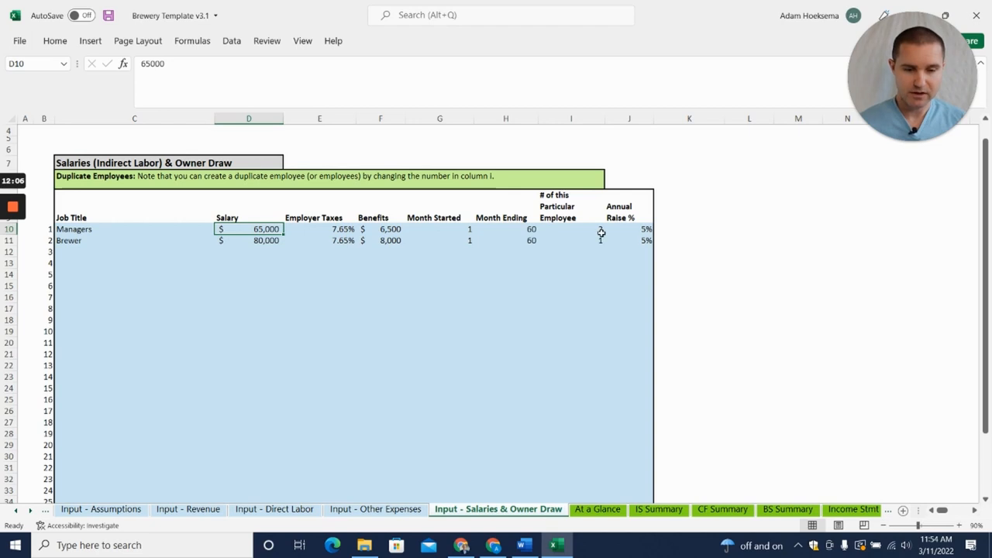
click(571, 228)
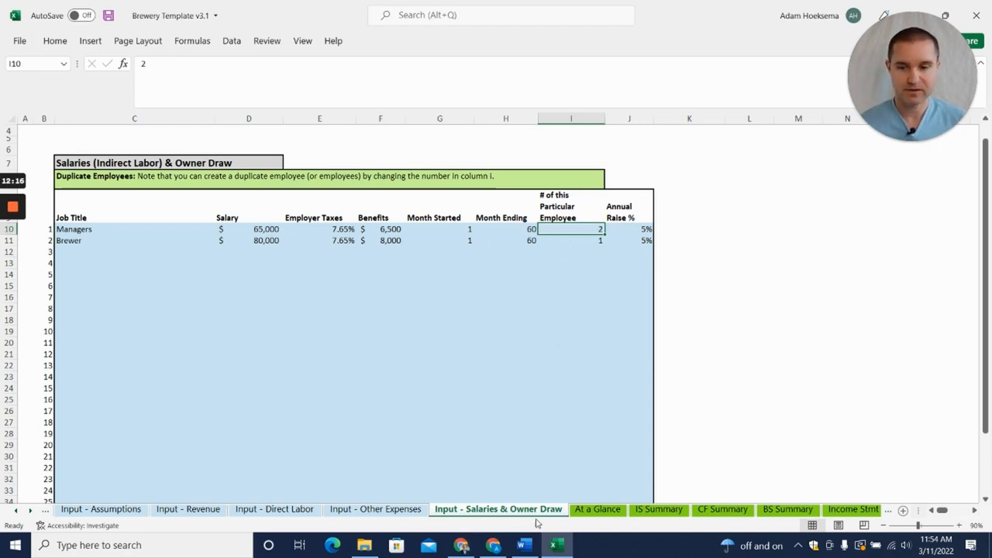
click(597, 509)
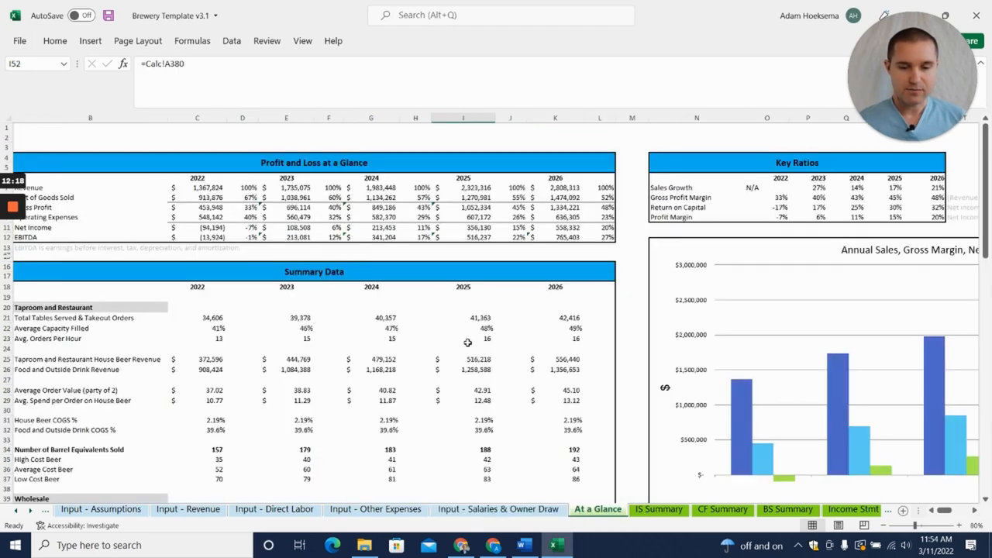